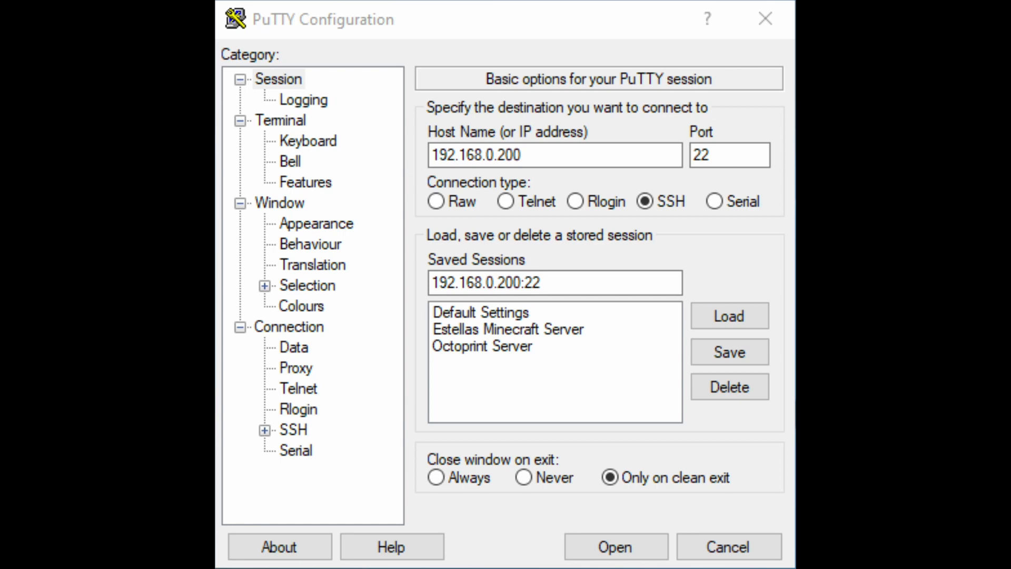
{"action": "mouse_move", "coordinate": [472, 381]}
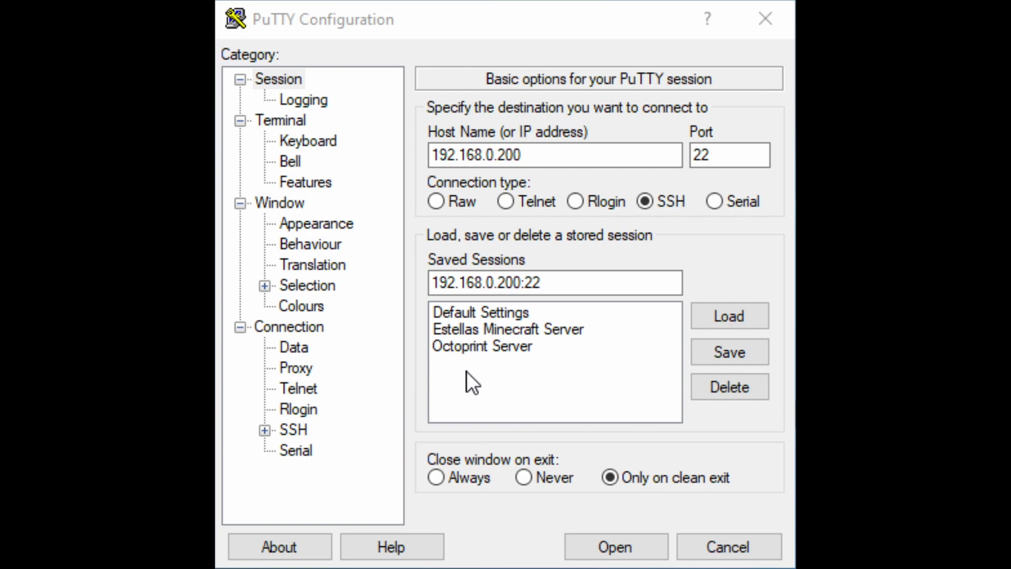
Load the saved 'Octoprint Server' session and start the SSH connection to the Pi.
{"action": "left_click", "coordinate": [729, 315]}
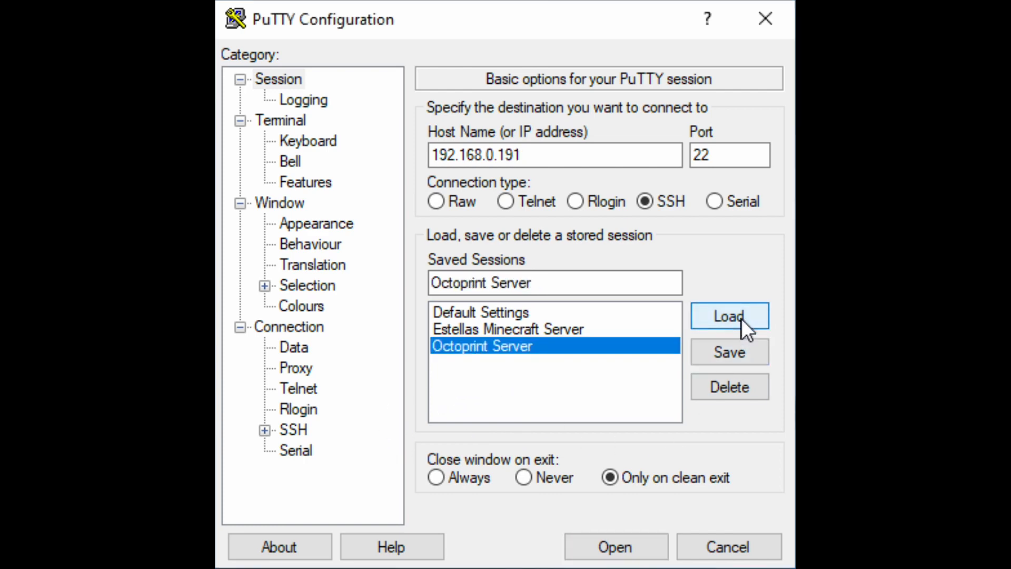
{"action": "left_click", "coordinate": [613, 546]}
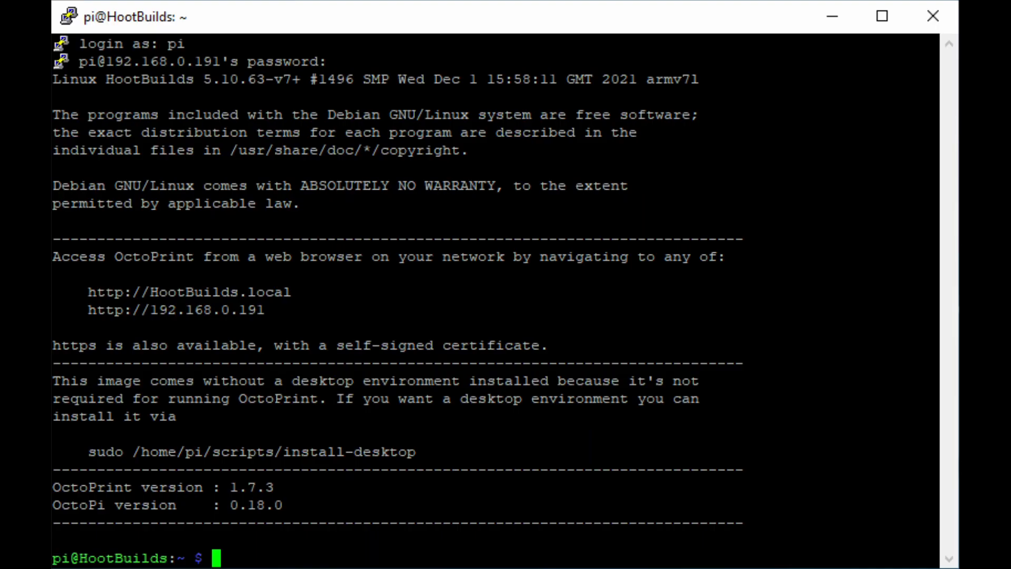
Run 'sudo apt-get update && sudo apt-get upgrade' to refresh and upgrade the Pi's packages.
{"action": "type", "text": "sudo ap"}
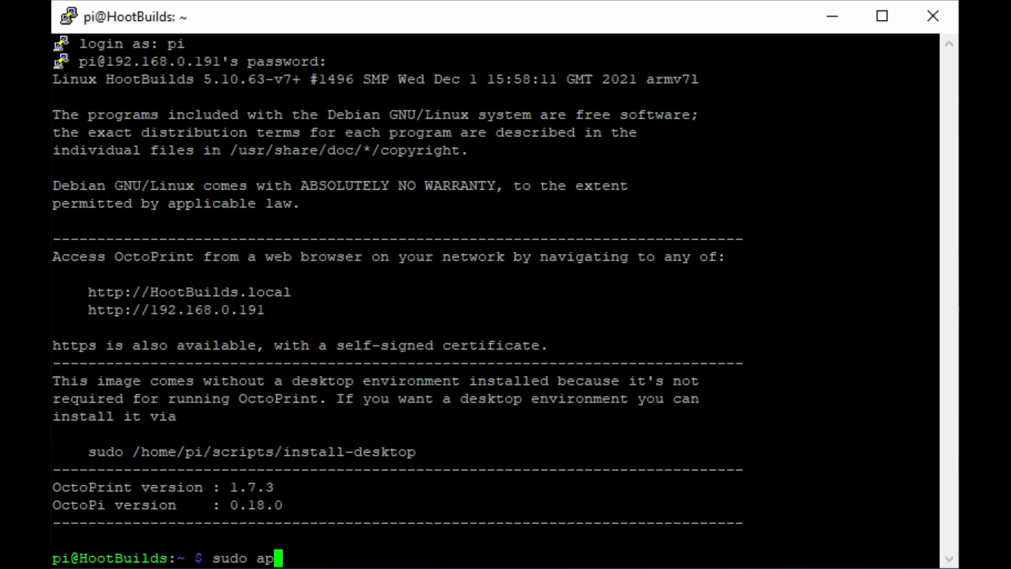
{"action": "type", "text": "t-get up"}
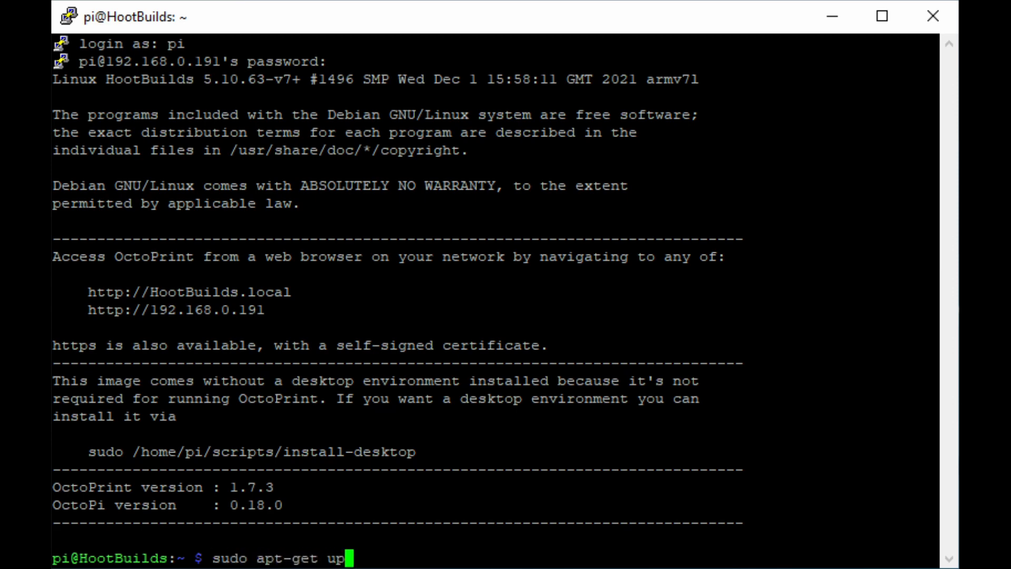
{"action": "type", "text": "date"}
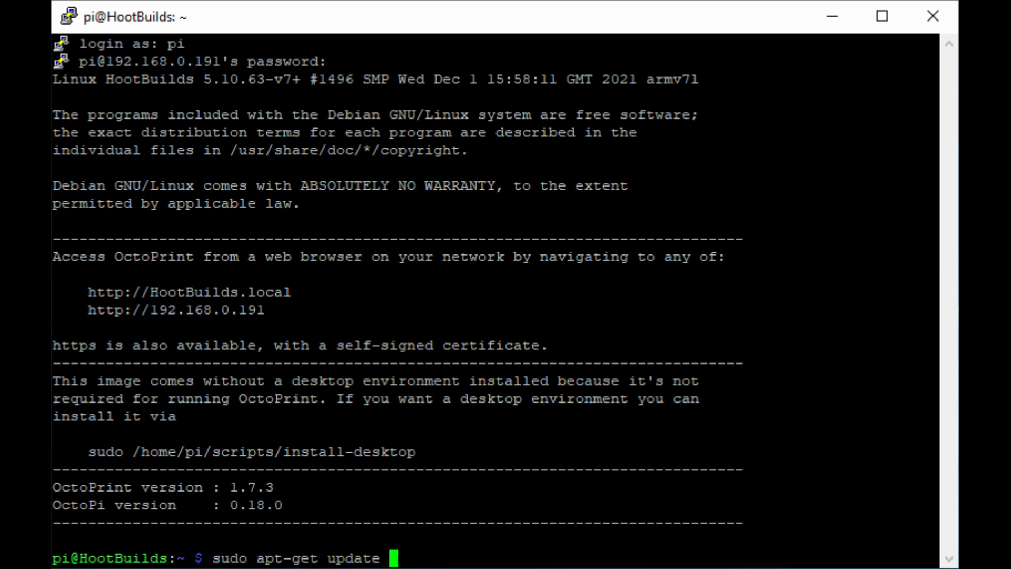
{"action": "type", "text": "&& sudo"}
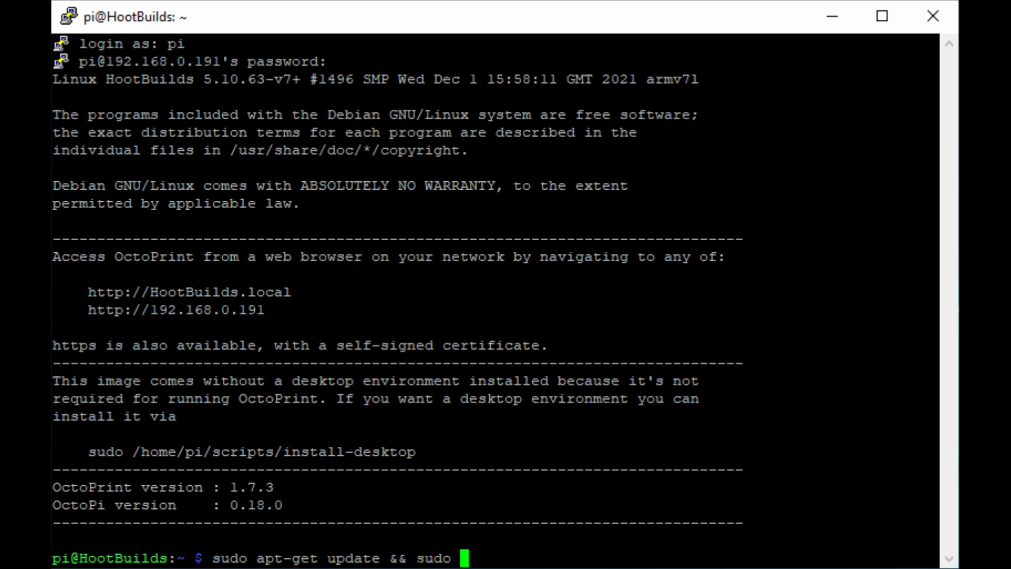
{"action": "type", "text": "apt-get"}
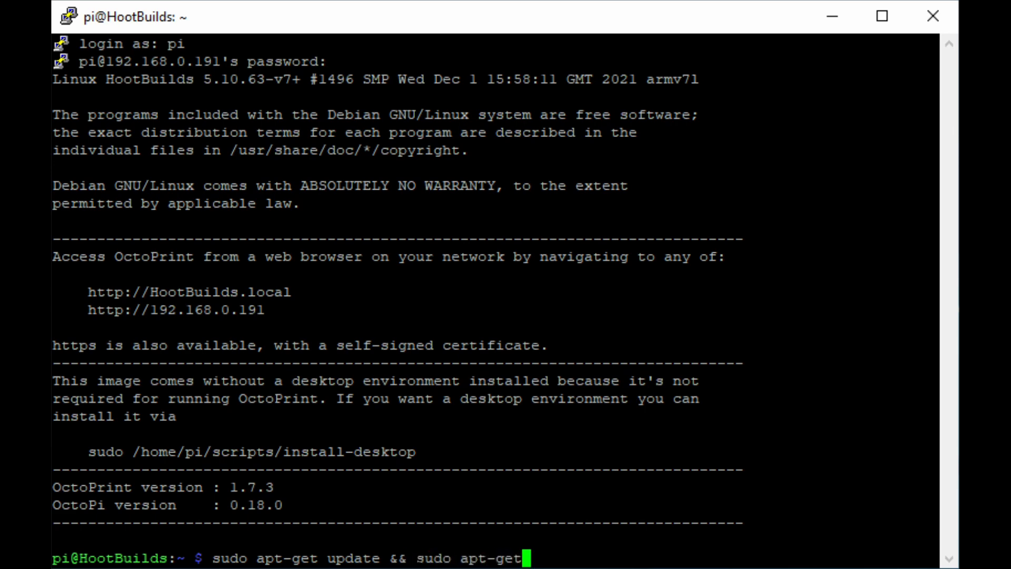
{"action": "type", "text": "upgra"}
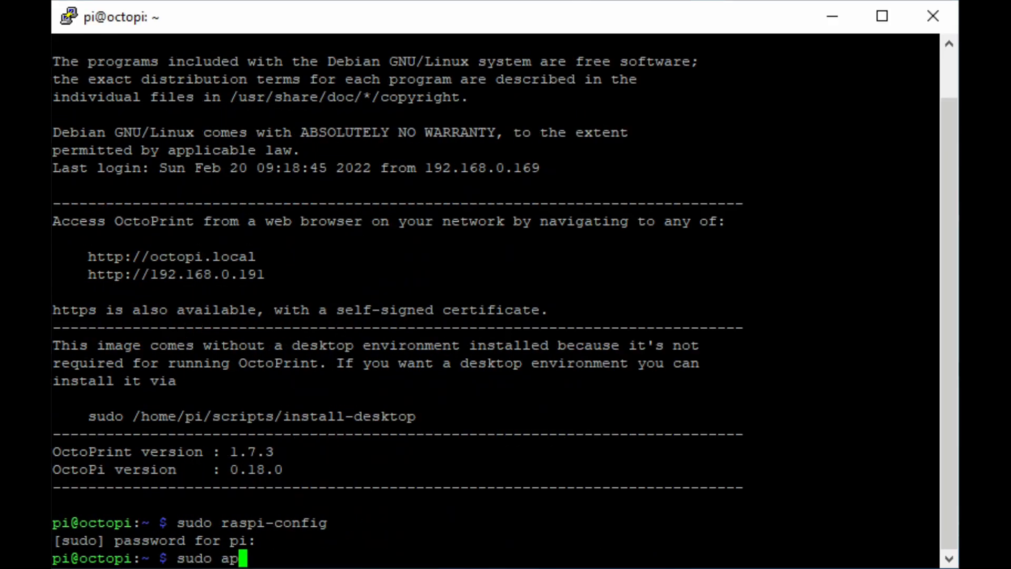
Install the lightdm display manager with 'sudo apt-get install lightdm'.
{"action": "type", "text": "t-get install lig"}
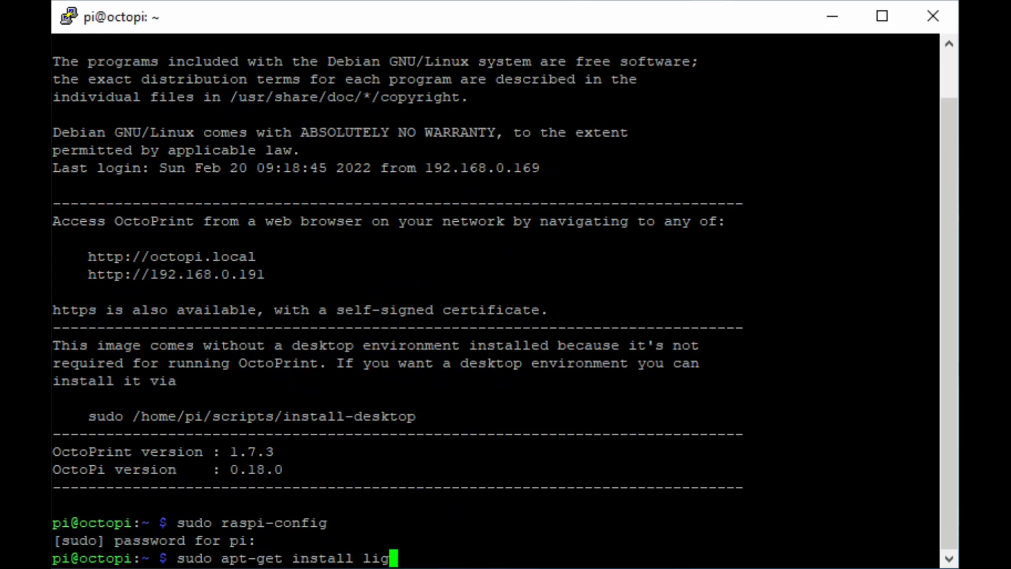
{"action": "type", "text": "htdm"}
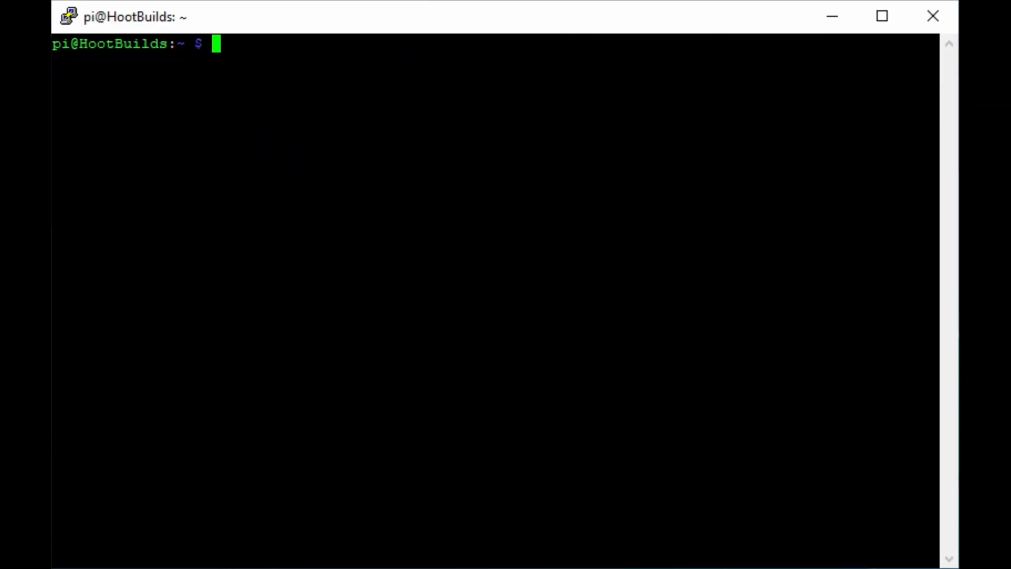
Reboot the Pi with 'sudo reboot' and log back in as pi.
{"action": "type", "text": "sudo reboot"}
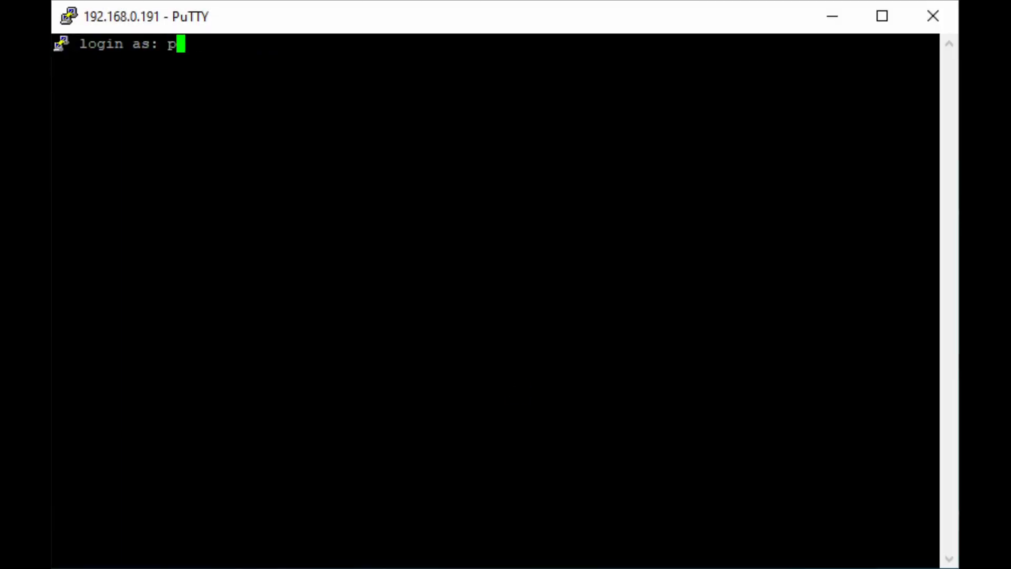
{"action": "type", "text": "i"}
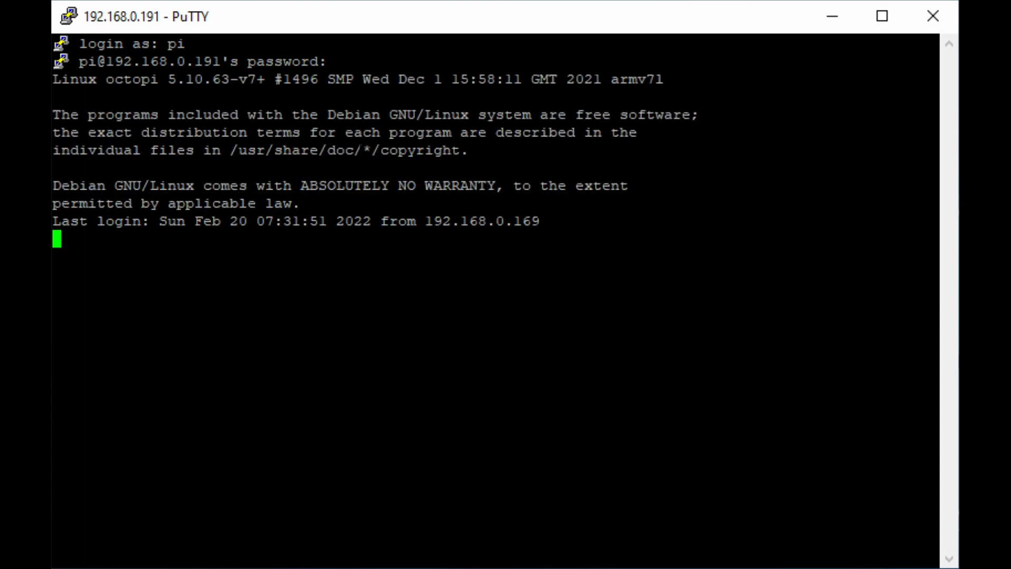
{"action": "type", "text": "git clone http"}
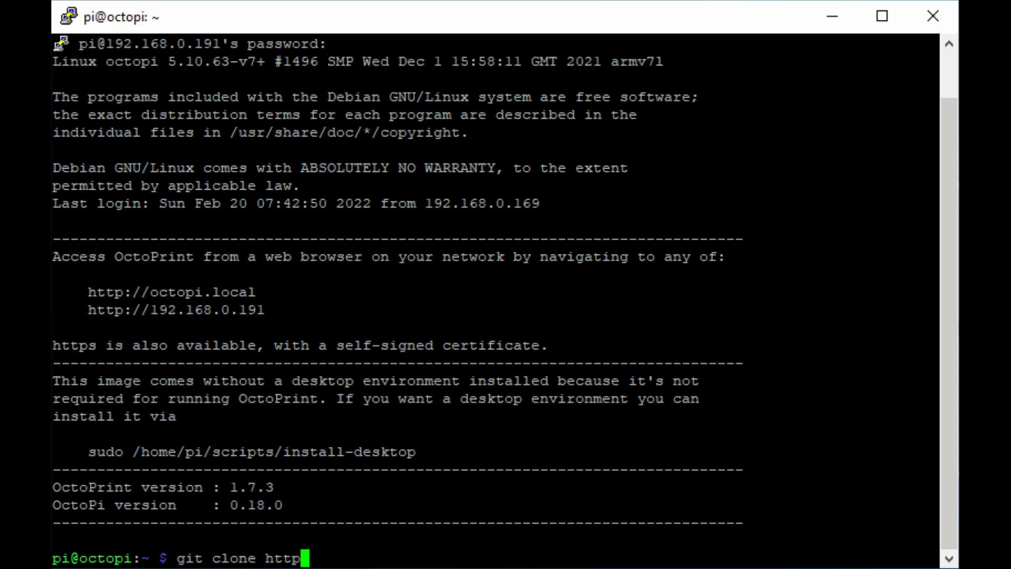
{"action": "type", "text": "s://github."}
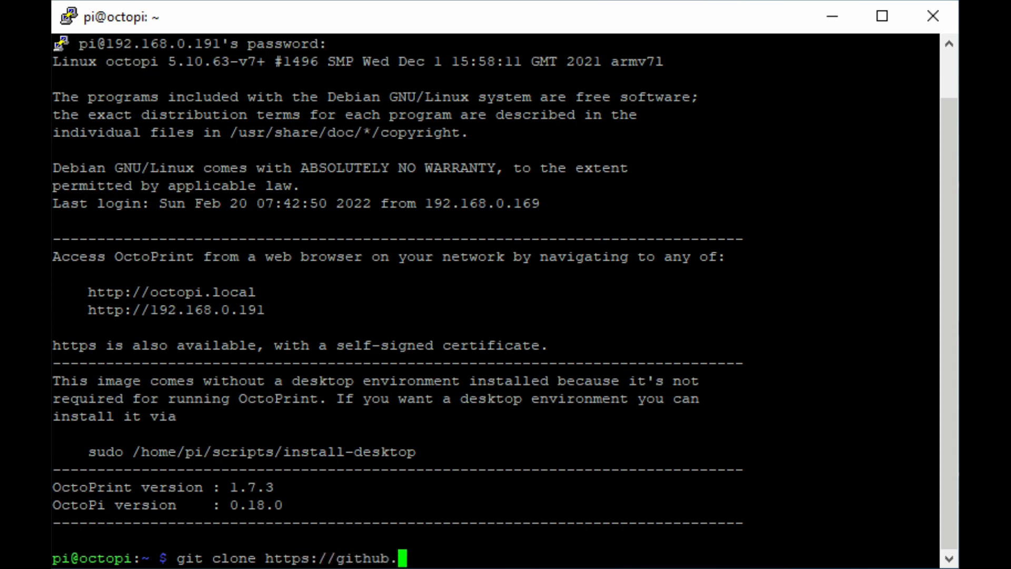
{"action": "type", "text": "com/goodtft/"}
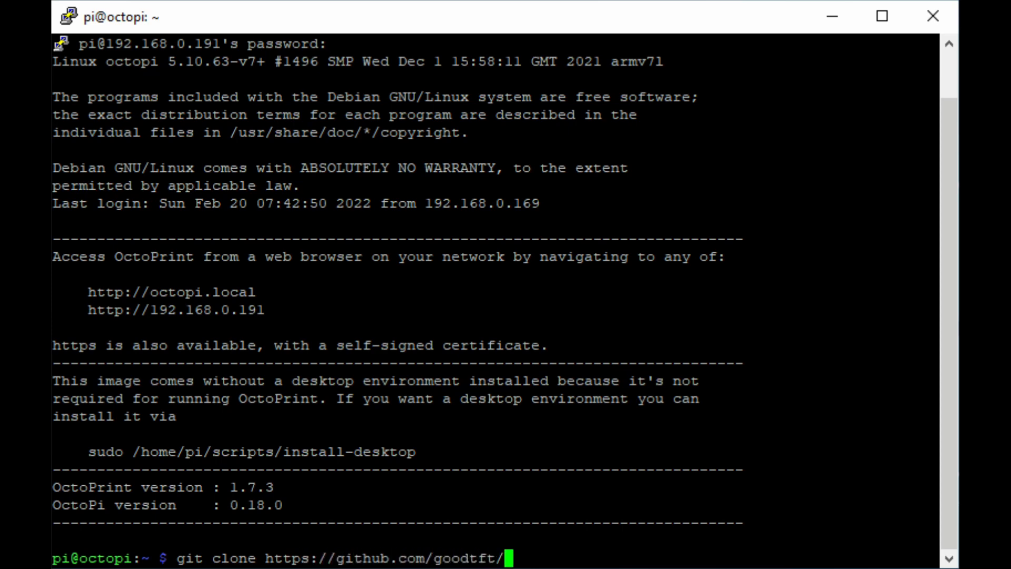
{"action": "type", "text": "LCD-"}
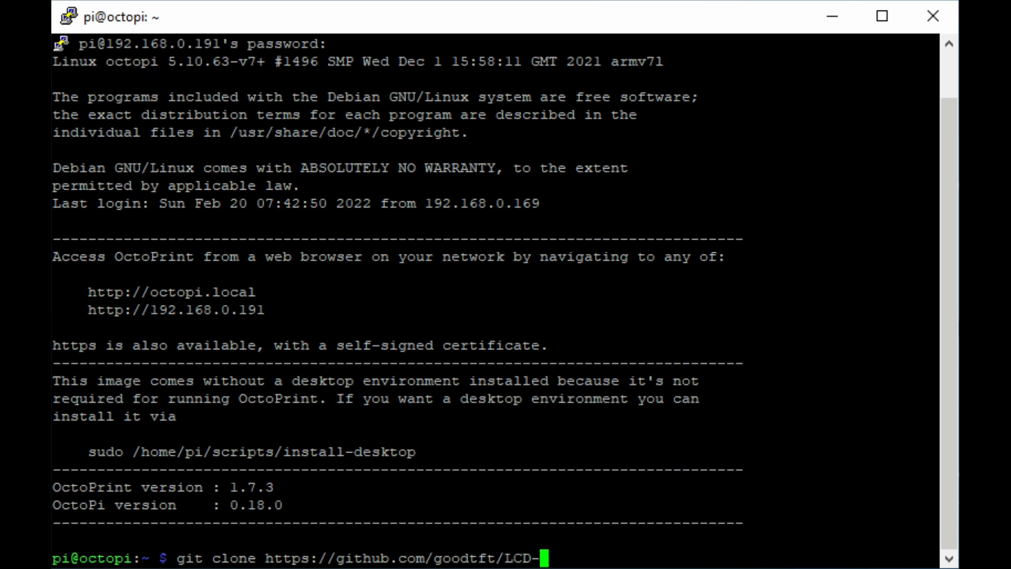
{"action": "type", "text": "show.git"}
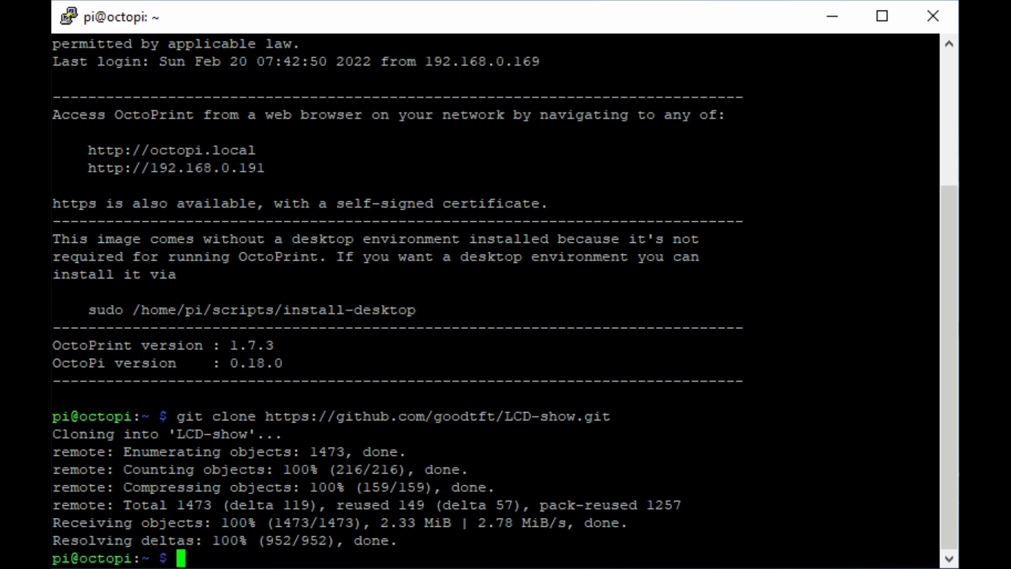
Give the LCD-show folder recursive 755 permissions with 'chmod -R 755 LCD-show/'.
{"action": "type", "text": "chmod -"}
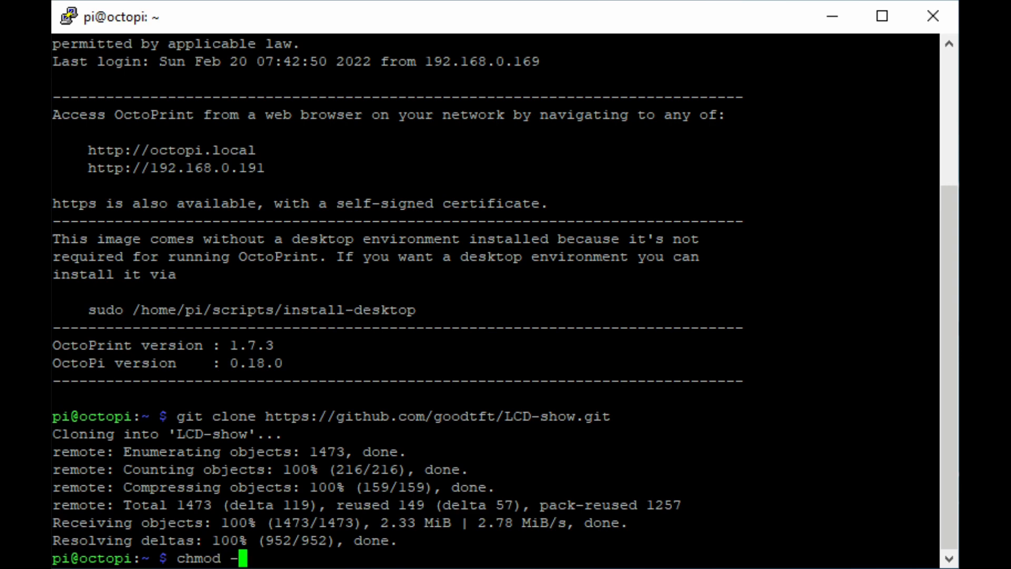
{"action": "type", "text": "R"}
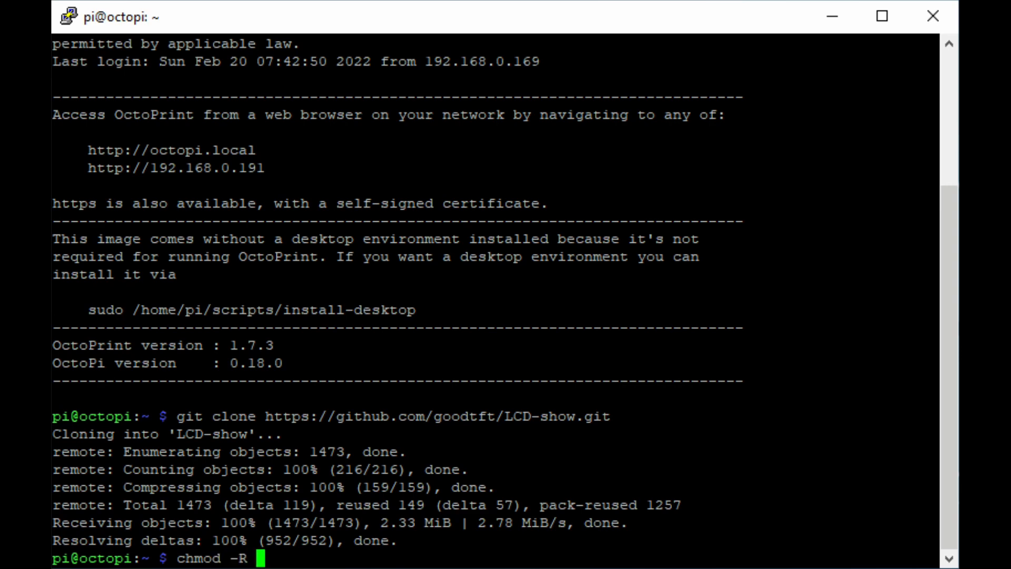
{"action": "type", "text": "755"}
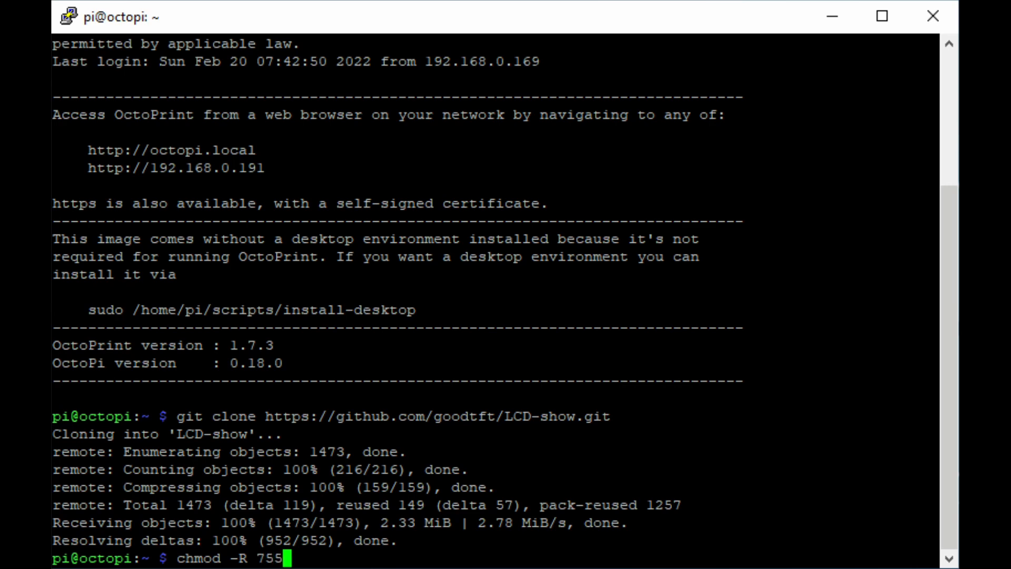
{"action": "type", "text": "L"}
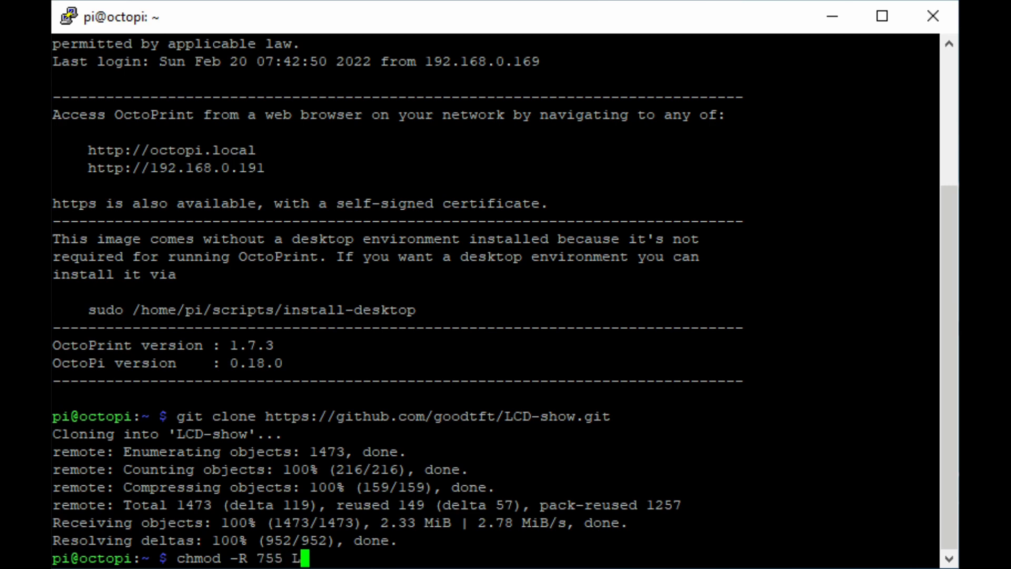
{"action": "type", "text": "CD-show/"}
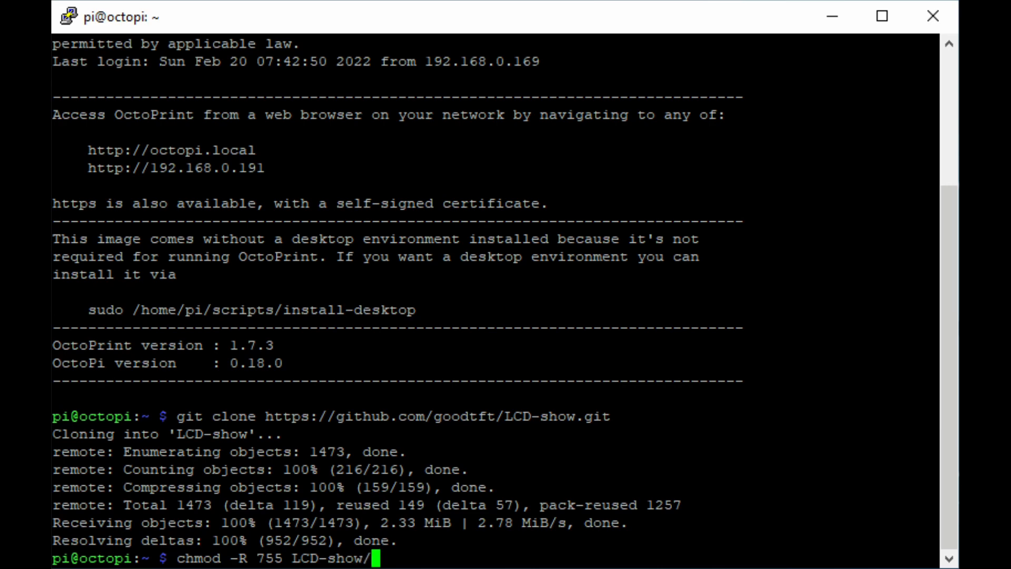
{"action": "key", "text": "Return"}
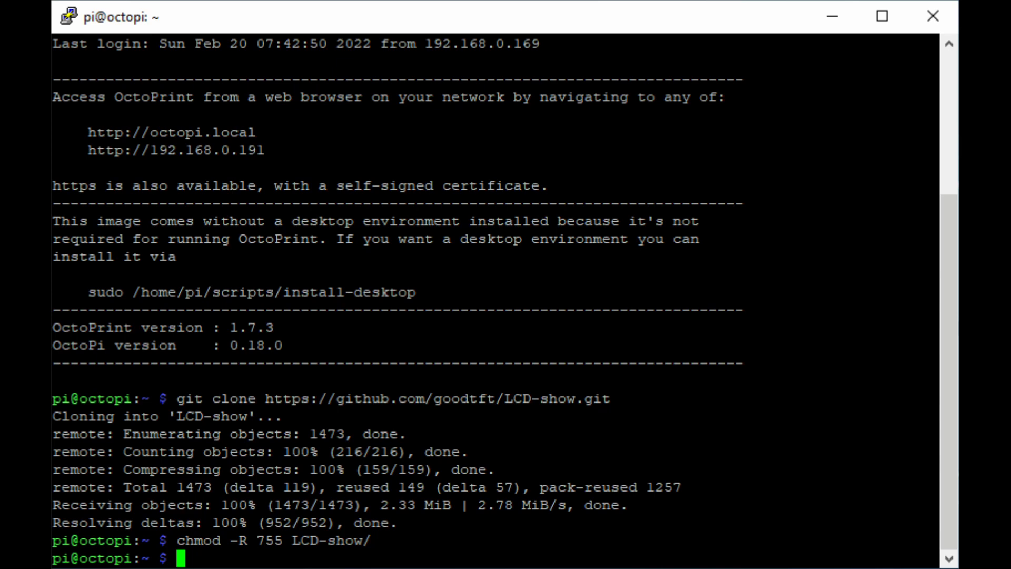
Change into the LCD-show folder and list its driver scripts.
{"action": "type", "text": "cd LCD-"}
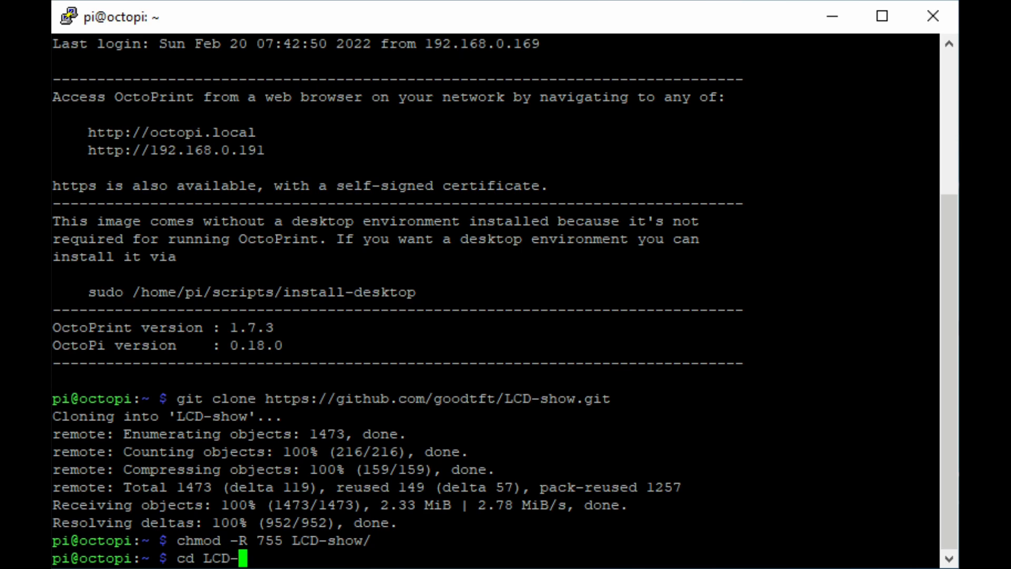
{"action": "type", "text": "show/"}
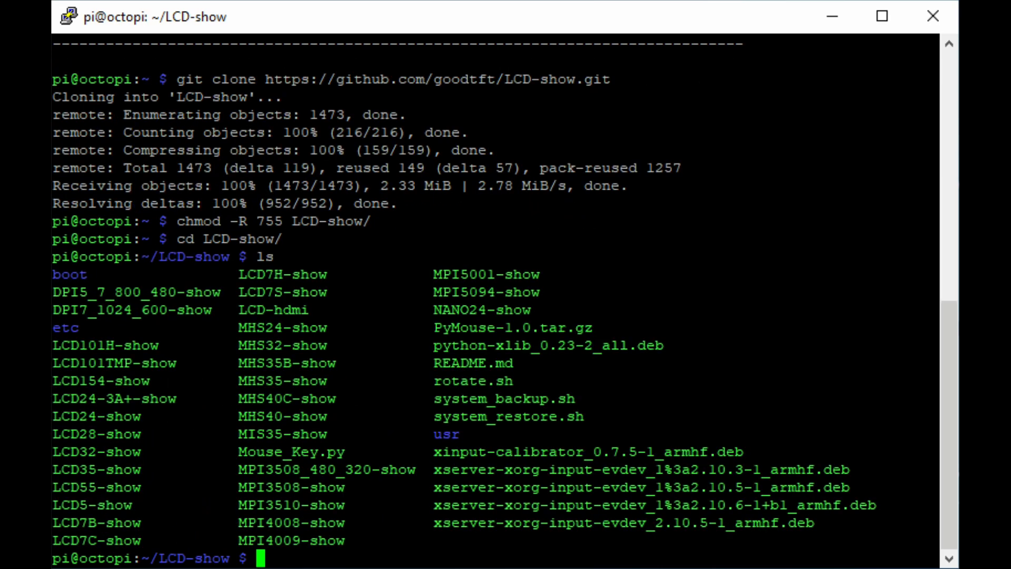
Run the display installer with 'sudo ./LCD5-show', letting the Pi restart afterwards.
{"action": "type", "text": "sudo"}
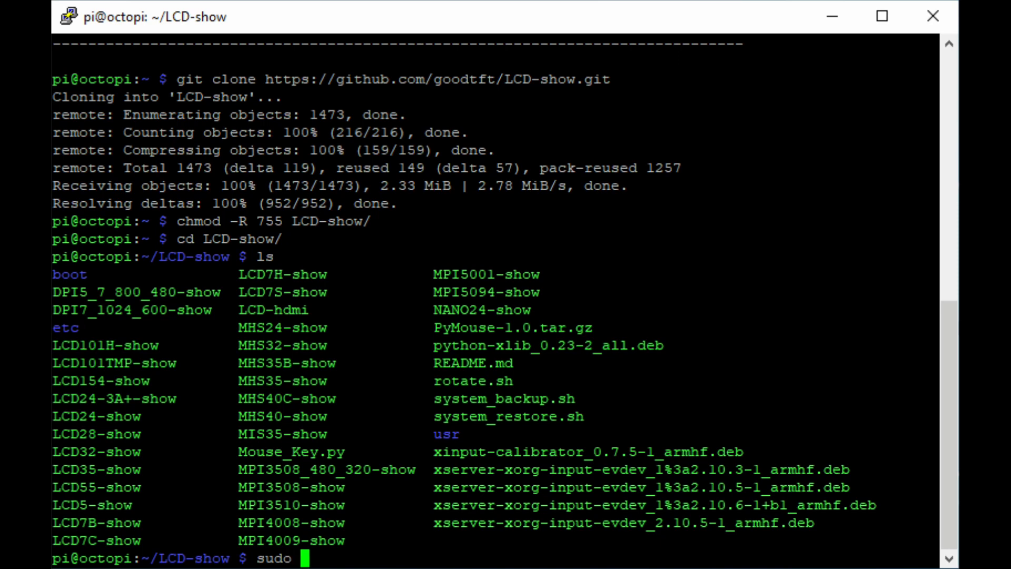
{"action": "type", "text": "./"}
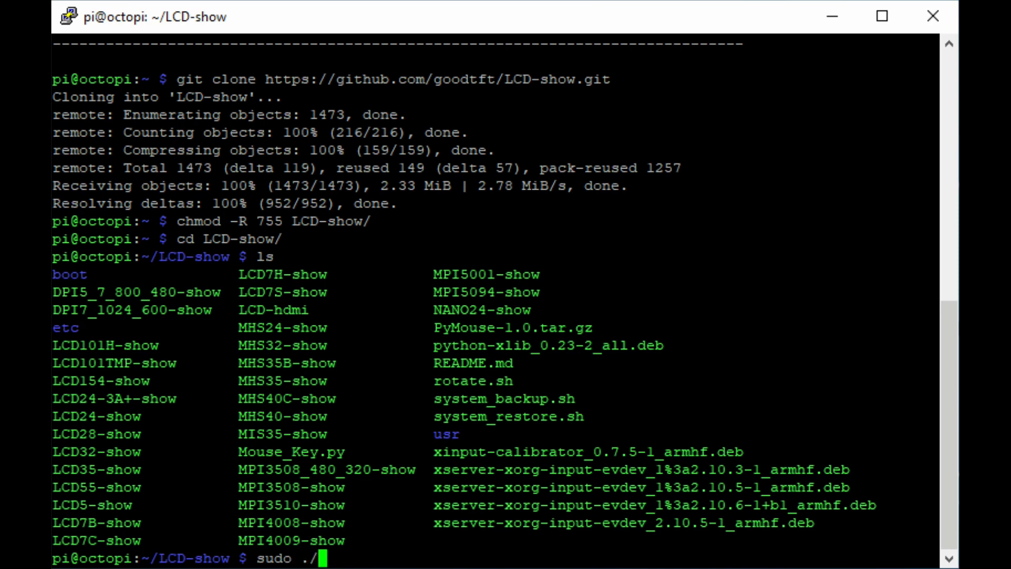
{"action": "type", "text": "LCD"}
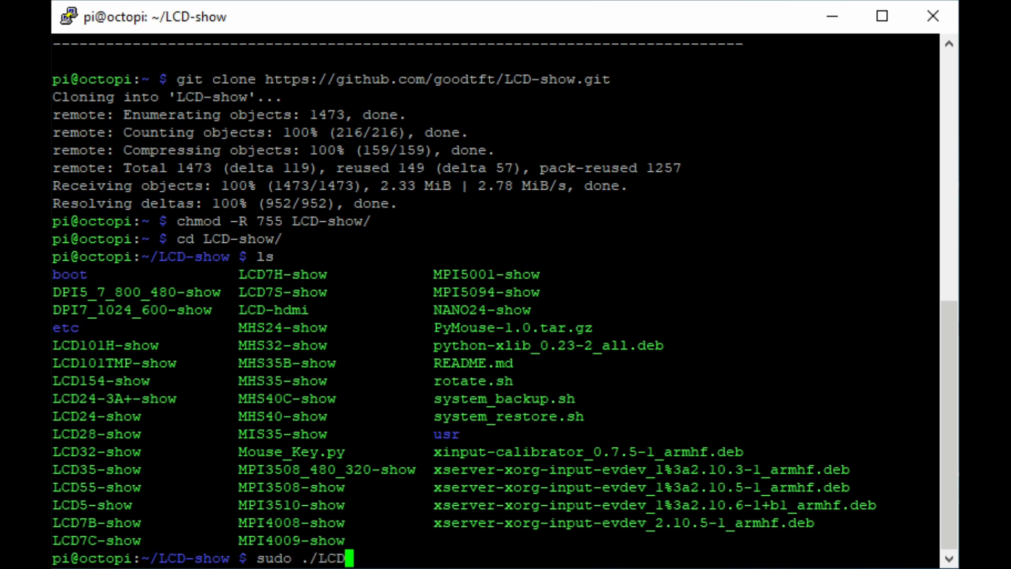
{"action": "type", "text": "5"}
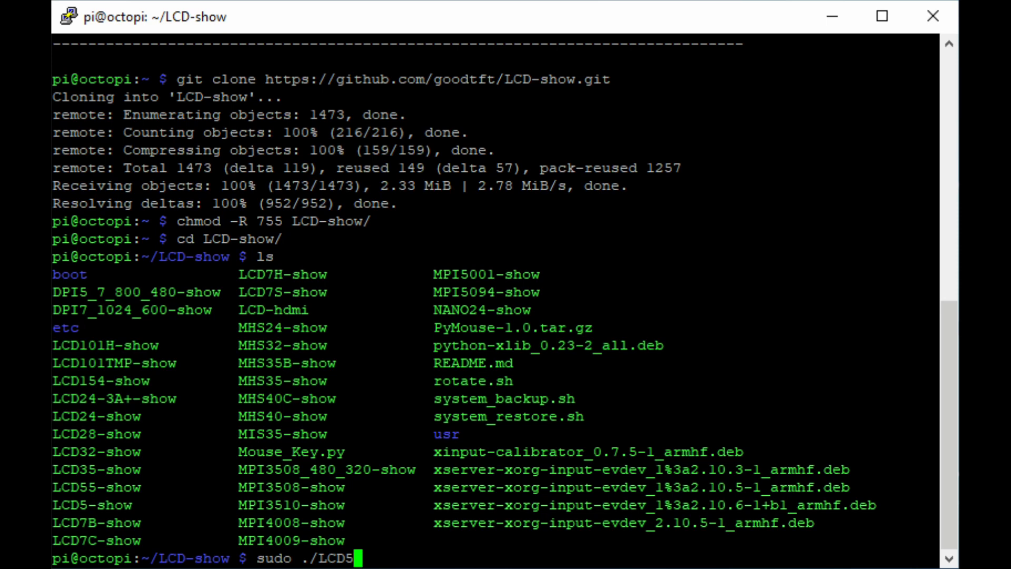
{"action": "type", "text": "-sh"}
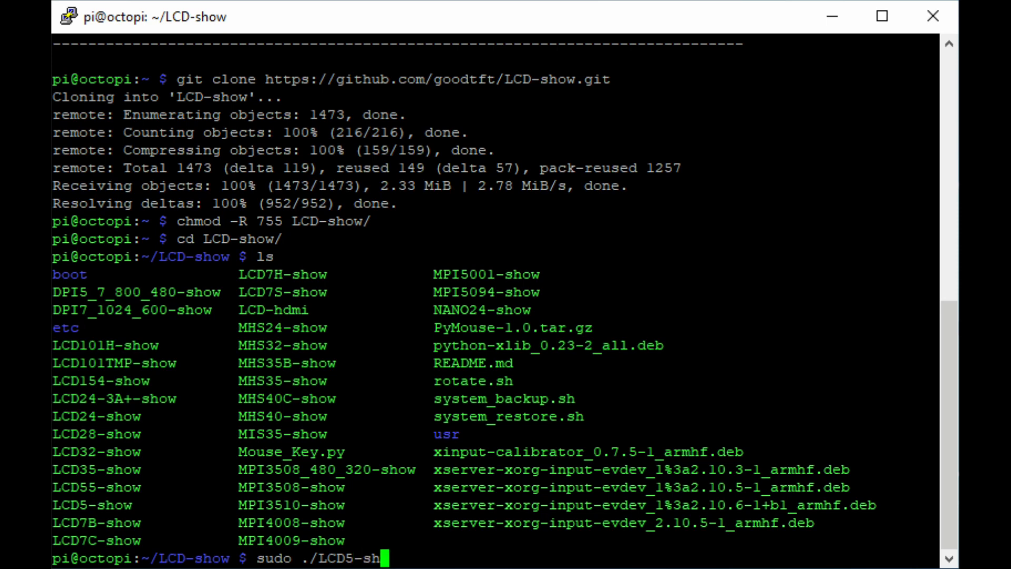
{"action": "key", "text": "Return"}
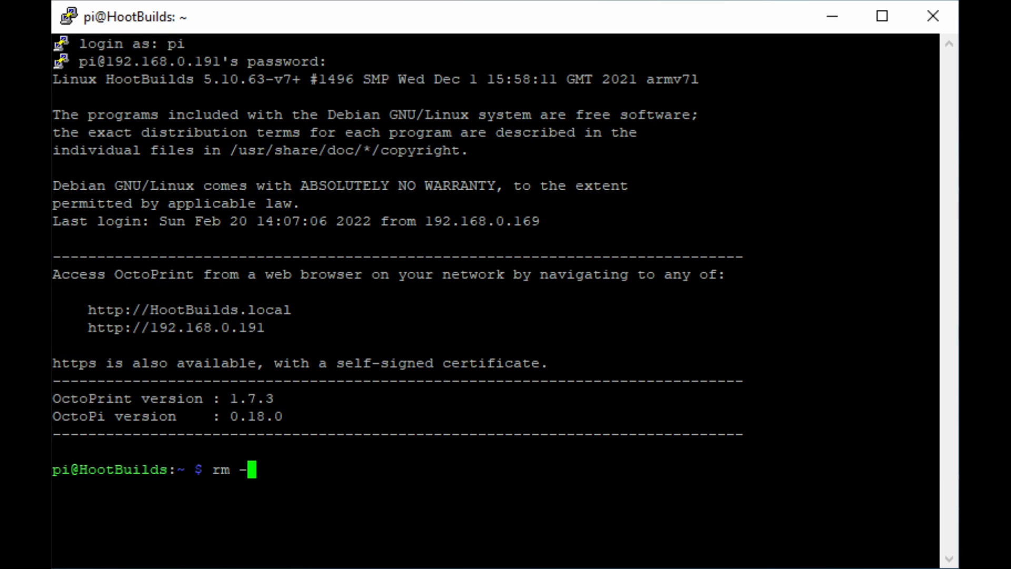
Delete the LCD-show folder with 'sudo rm -fR LCD-show/' after a denied attempt, then 'ls' to confirm.
{"action": "type", "text": "fR"}
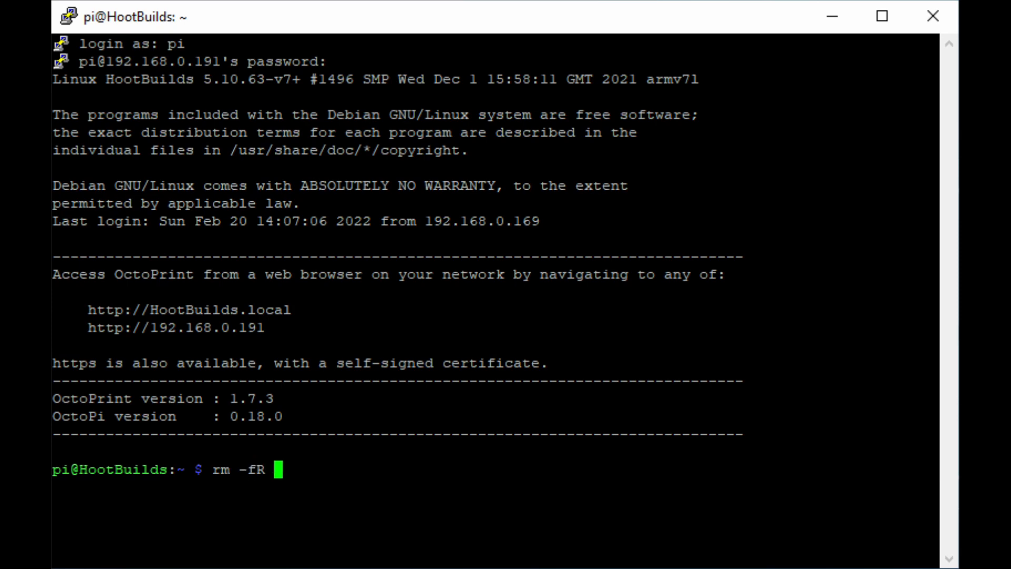
{"action": "type", "text": "LCD-show/"}
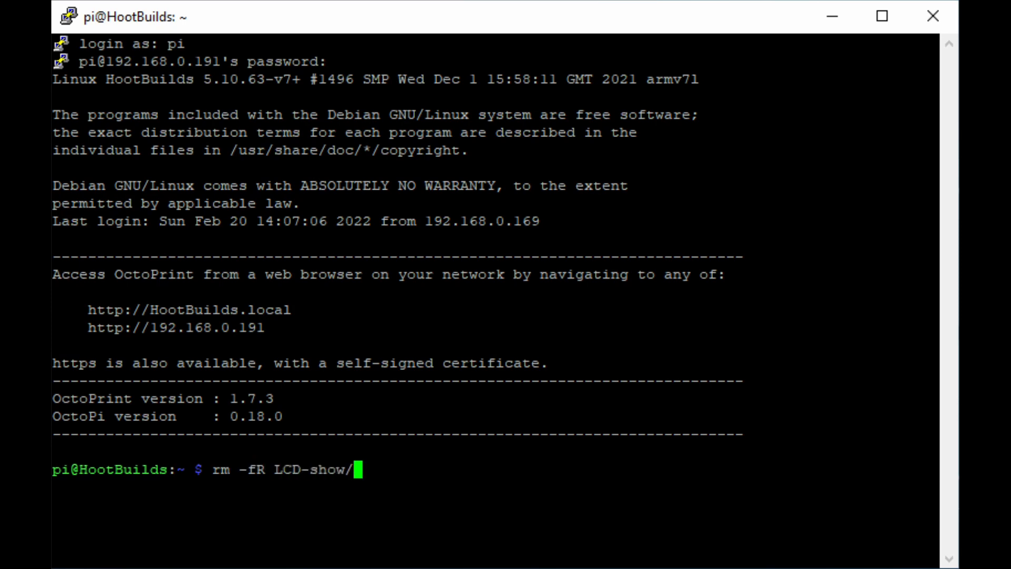
{"action": "key", "text": "Enter"}
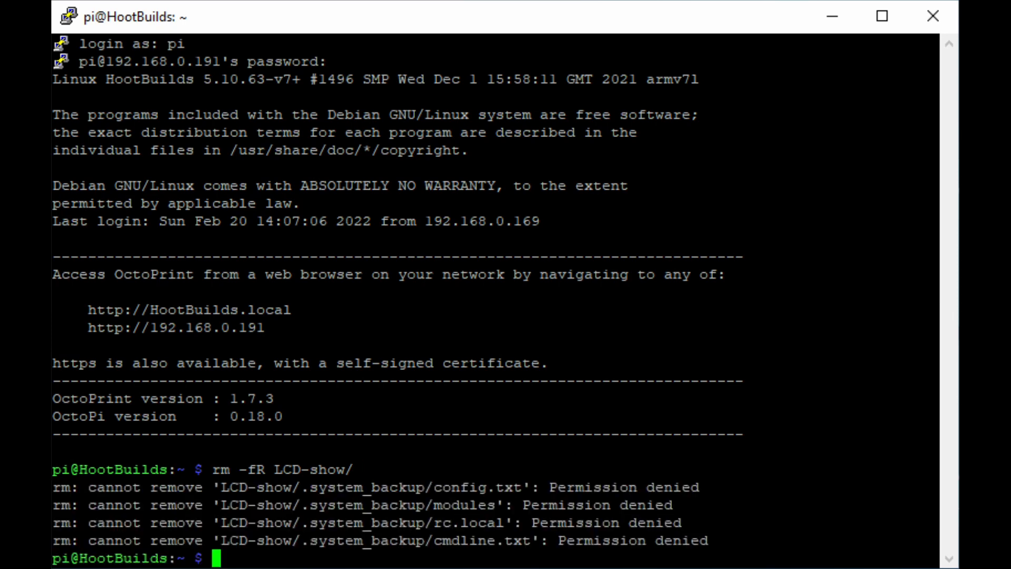
{"action": "type", "text": "sudo rm"}
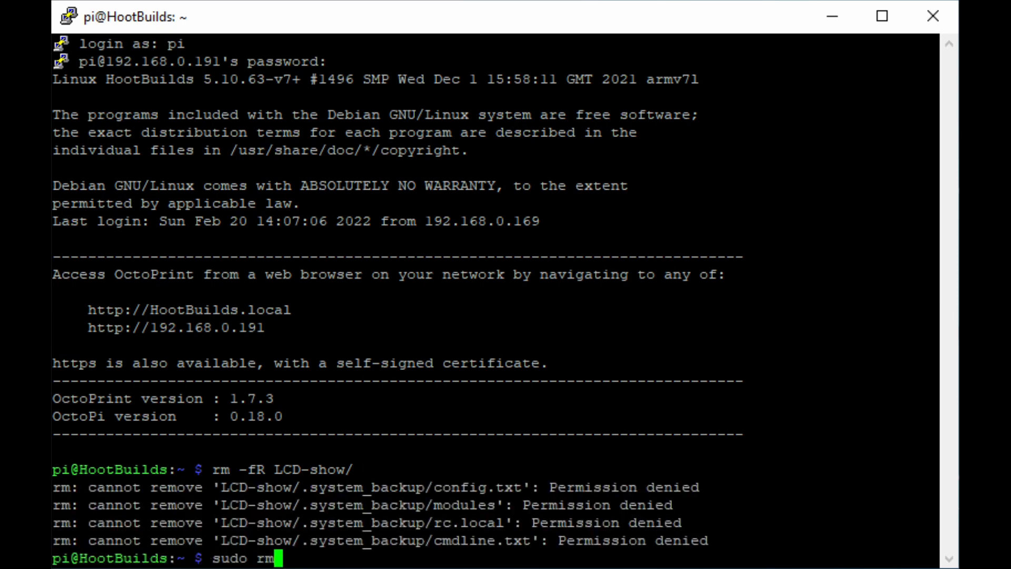
{"action": "type", "text": "-fR LCD-show/"}
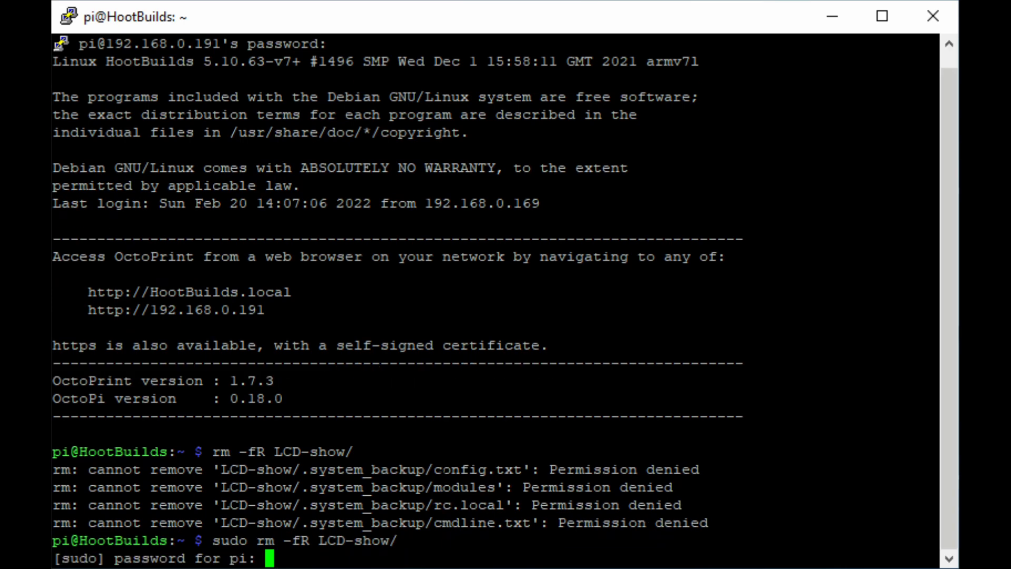
{"action": "type", "text": "ls"}
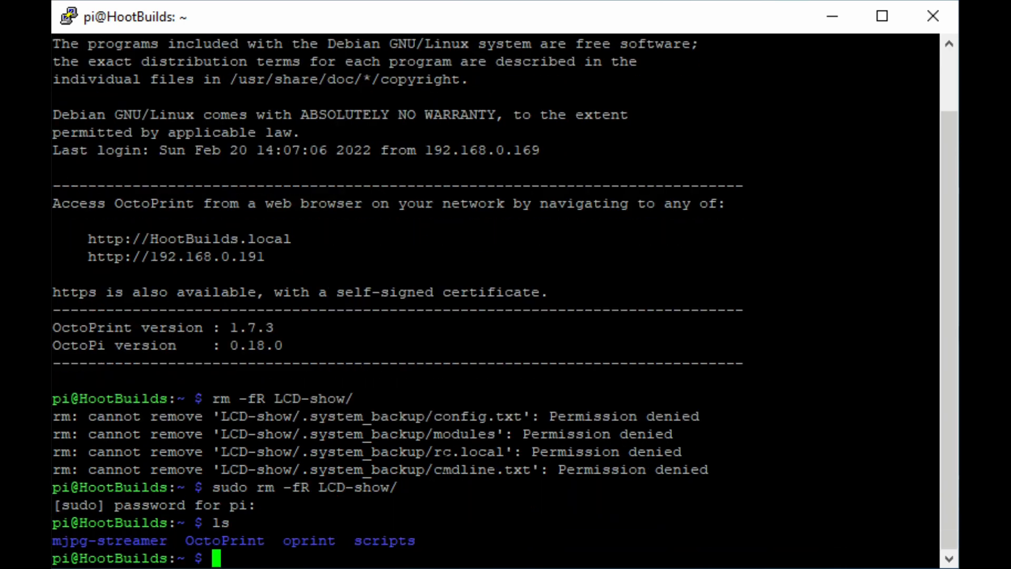
Launch the configuration tool with 'sudo raspi-config'.
{"action": "type", "text": "sudo"}
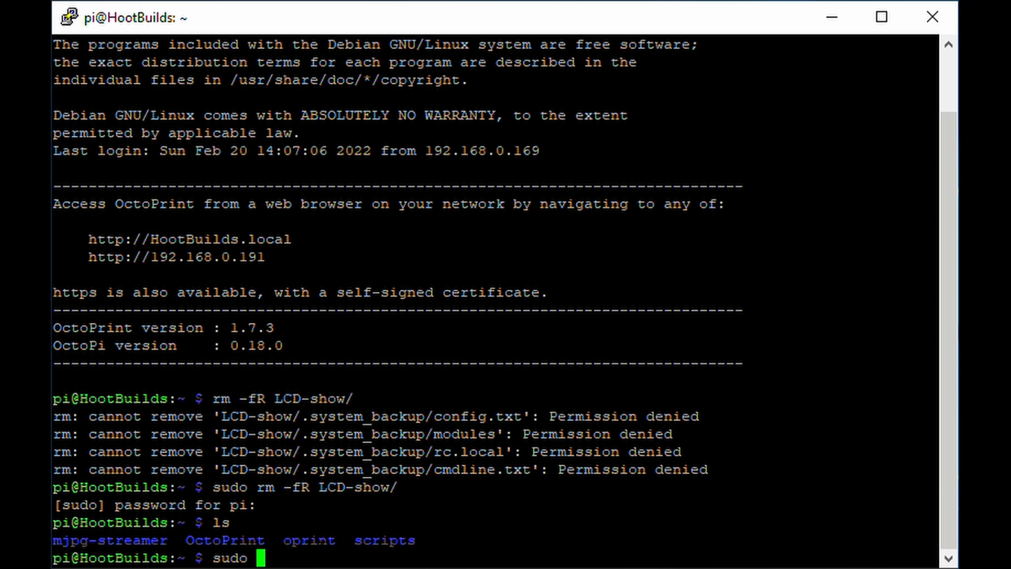
{"action": "type", "text": "raspi"}
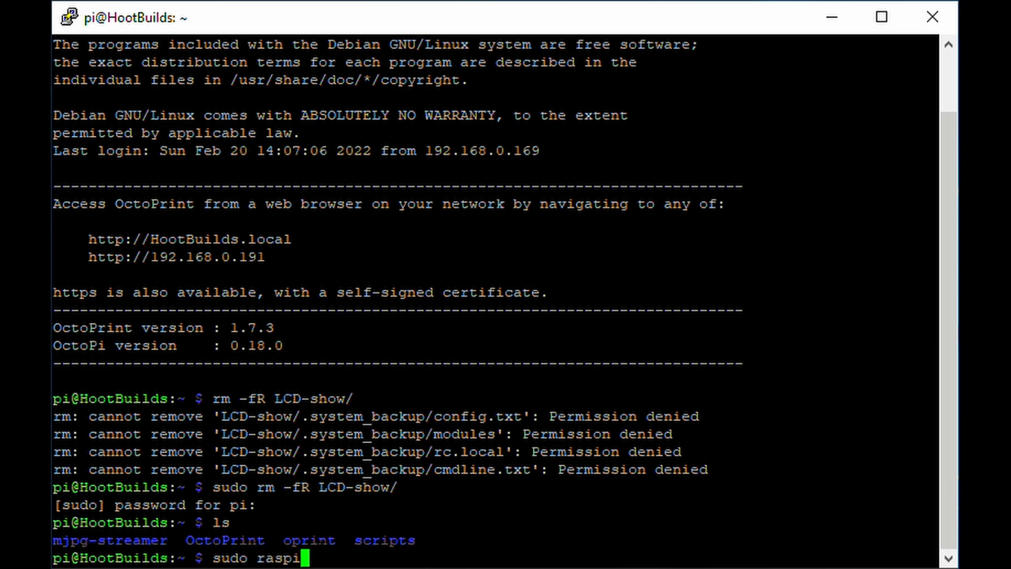
{"action": "type", "text": "-confi"}
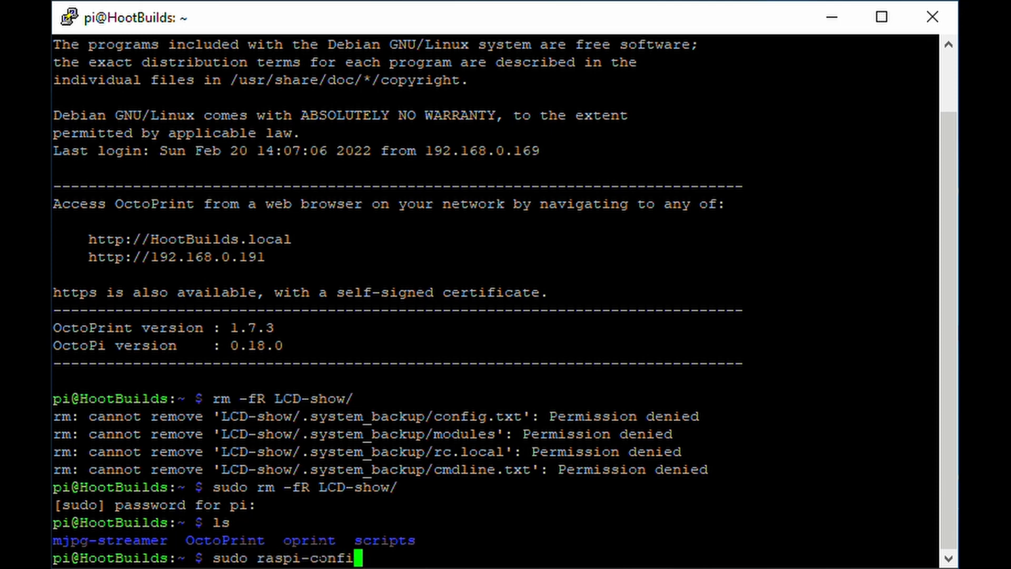
{"action": "type", "text": "g"}
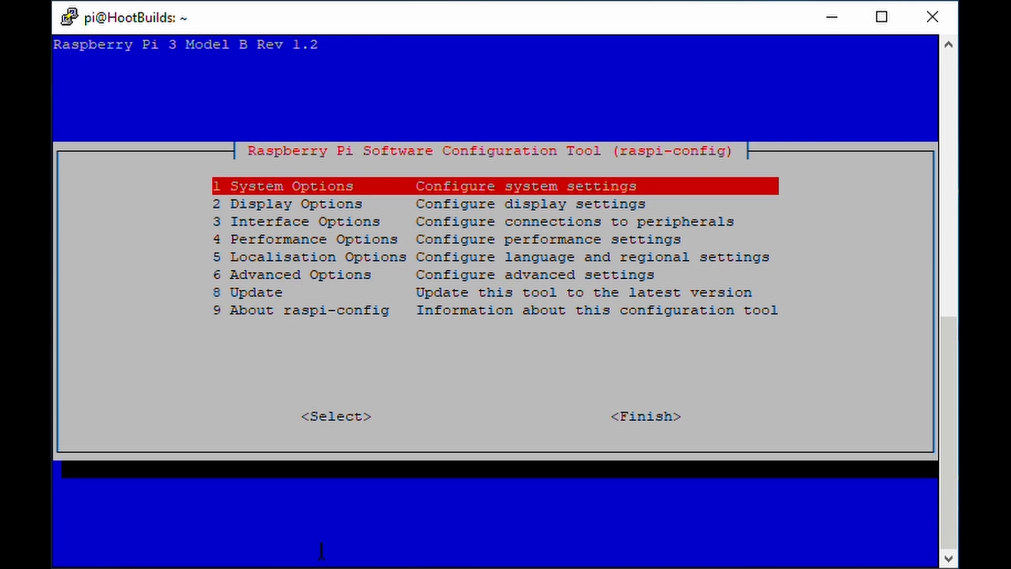
Under Advanced Options > GL Driver choose G3 GL (Full KMS) and confirm the driver-enabled message.
{"action": "key", "text": "Down"}
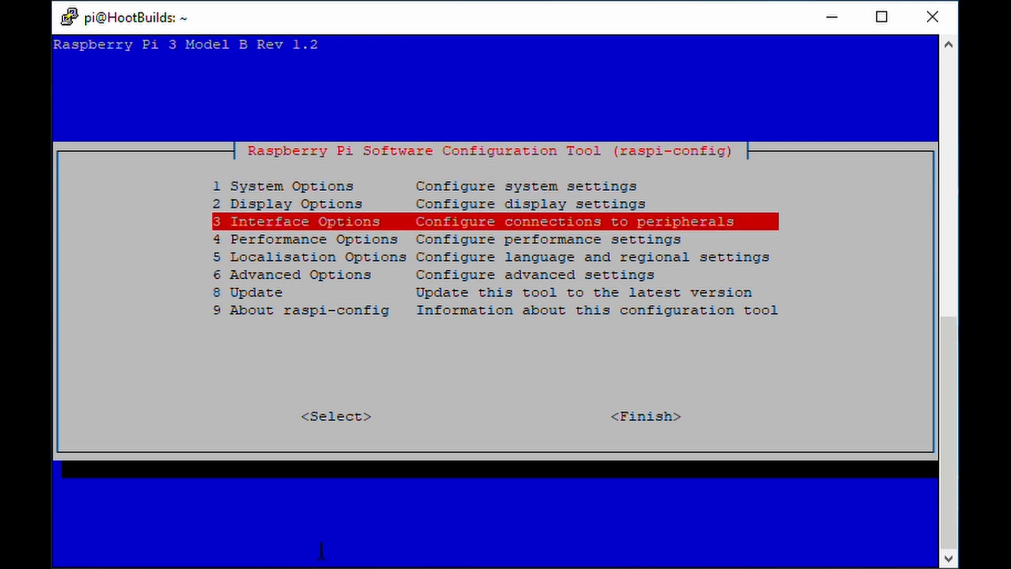
{"action": "key", "text": "Down"}
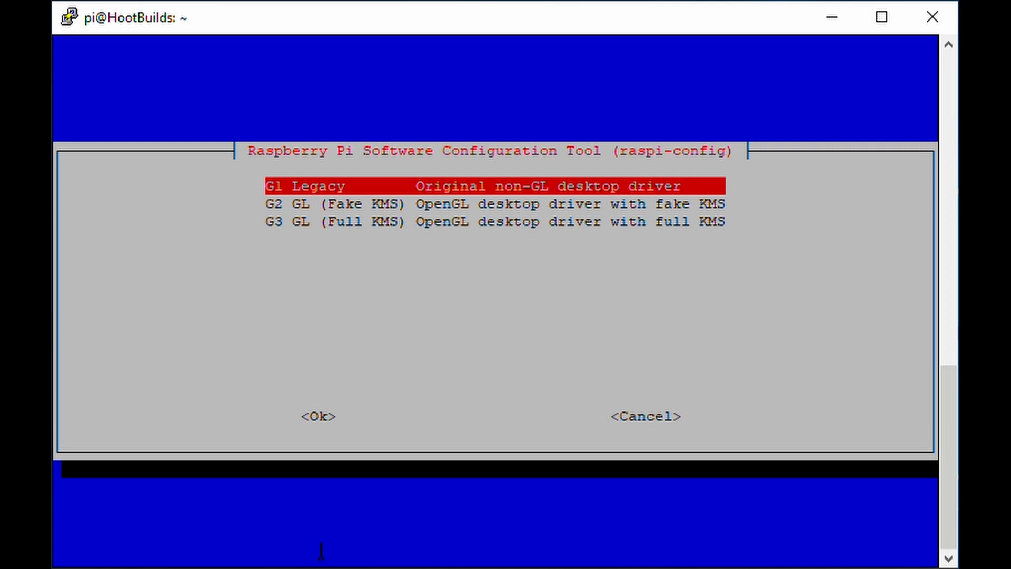
{"action": "key", "text": "Down"}
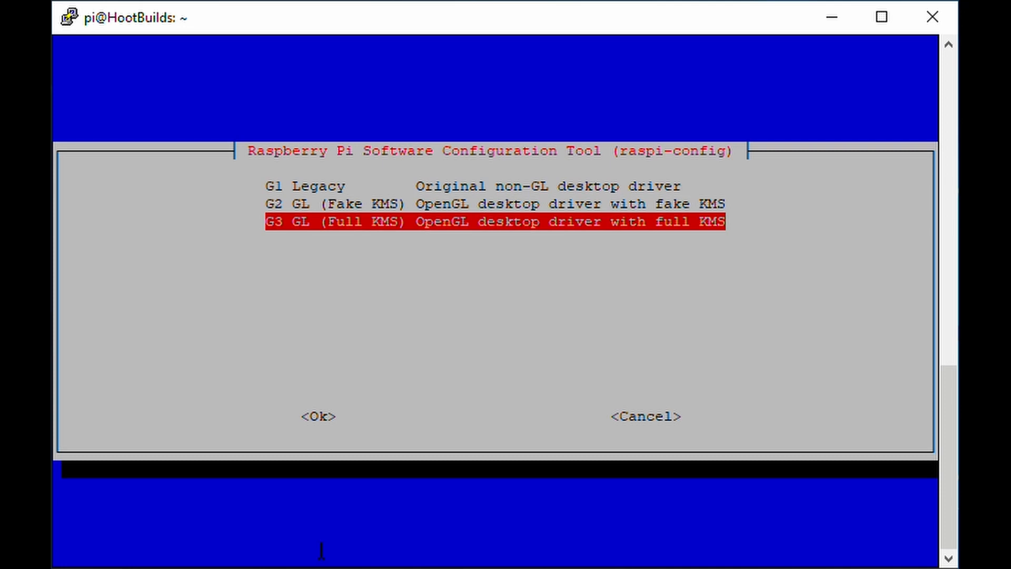
{"action": "left_click", "coordinate": [318, 415]}
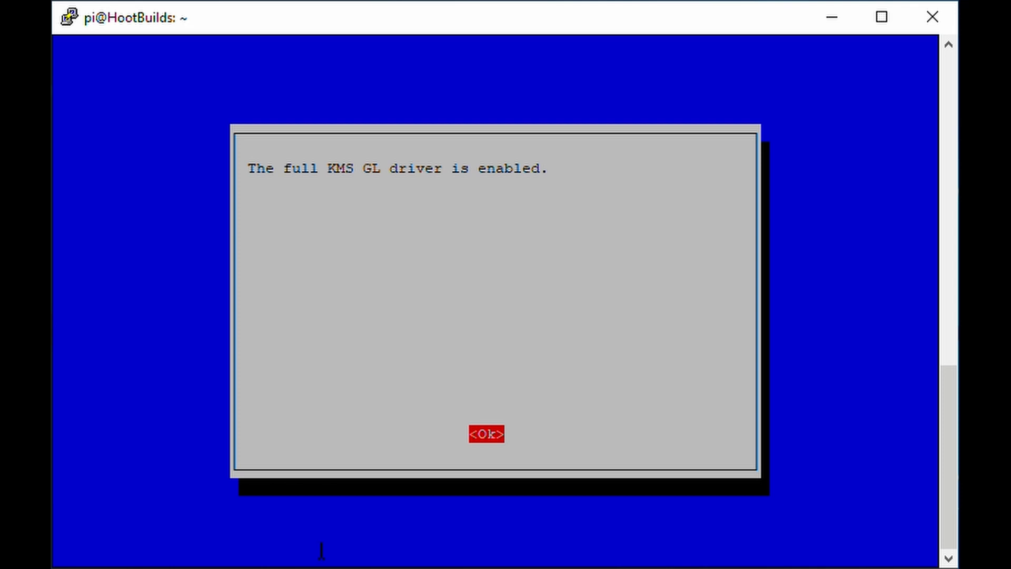
{"action": "left_click", "coordinate": [487, 433]}
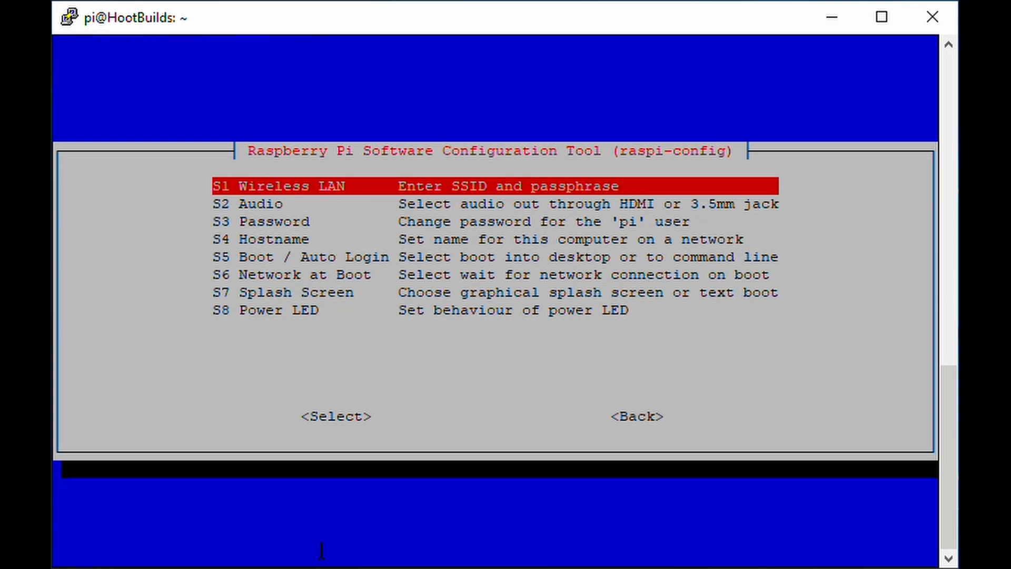
Under System Options > Boot / Auto Login choose B4 Desktop Autologin as pi, then Finish raspi-config.
{"action": "key", "text": "Down"}
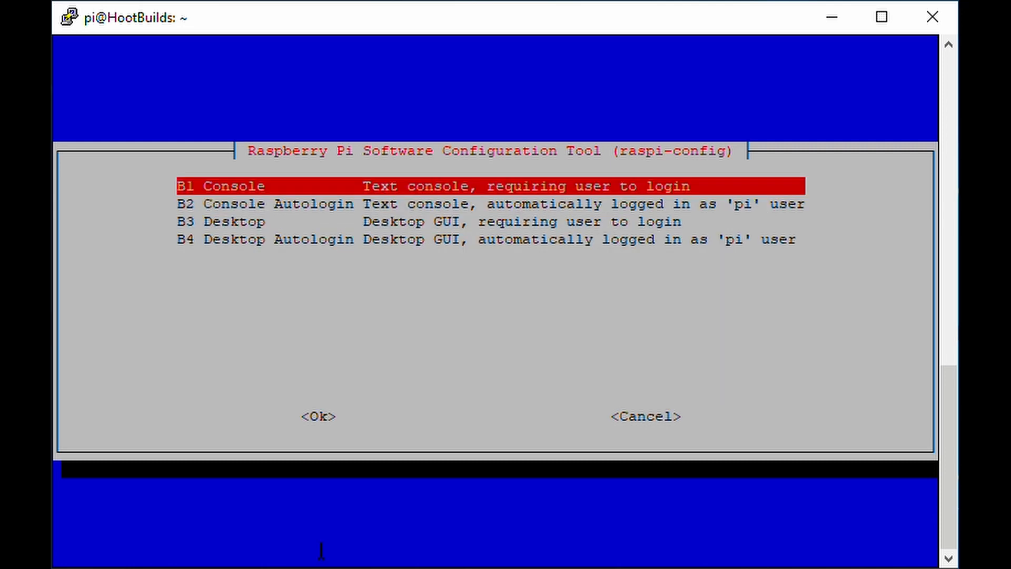
{"action": "key", "text": "Down"}
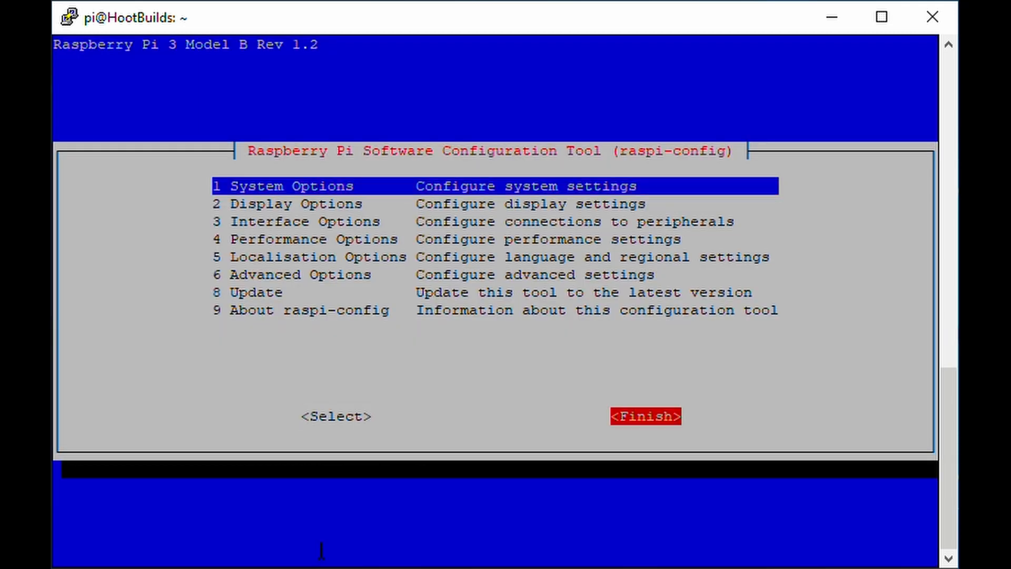
{"action": "left_click", "coordinate": [645, 416]}
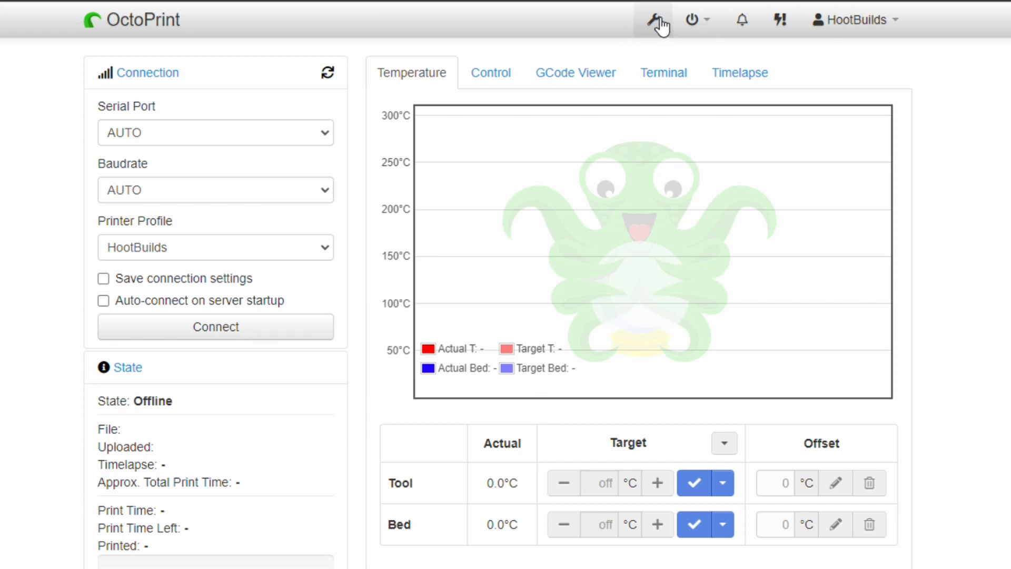
Go to OctoPrint Settings > Plugin Manager and show the Get More repository list.
{"action": "left_click", "coordinate": [652, 19]}
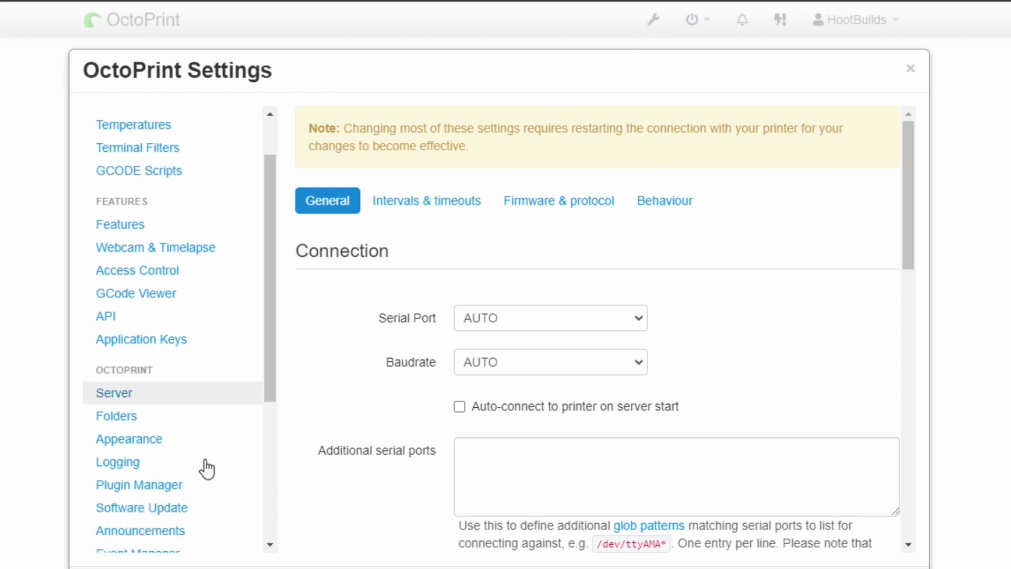
{"action": "left_click", "coordinate": [139, 458]}
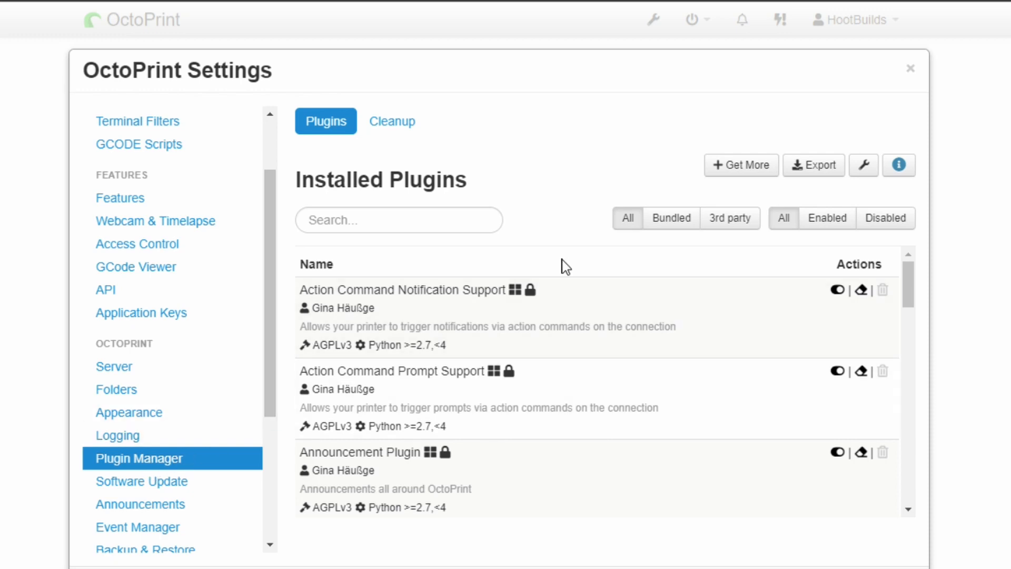
{"action": "left_click", "coordinate": [740, 165]}
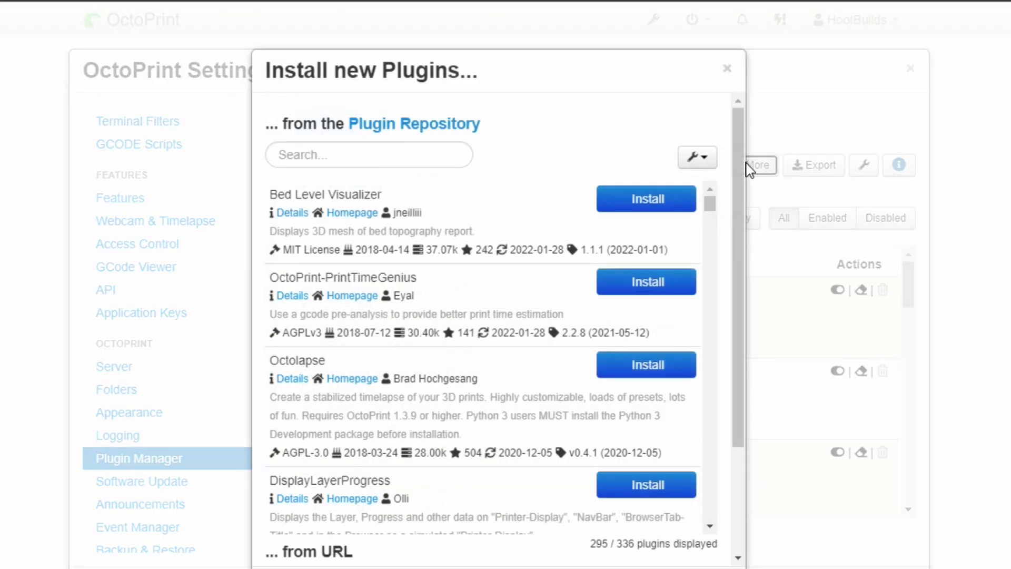
Search the plugin repository for 'TouchUI' and install the TouchUI plugin.
{"action": "left_click", "coordinate": [368, 154]}
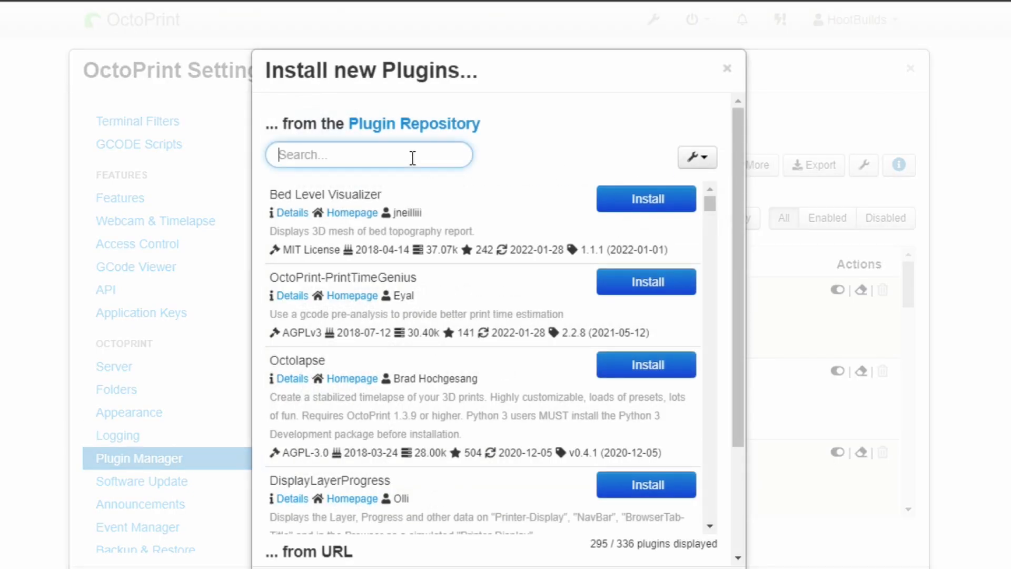
{"action": "type", "text": "UI"}
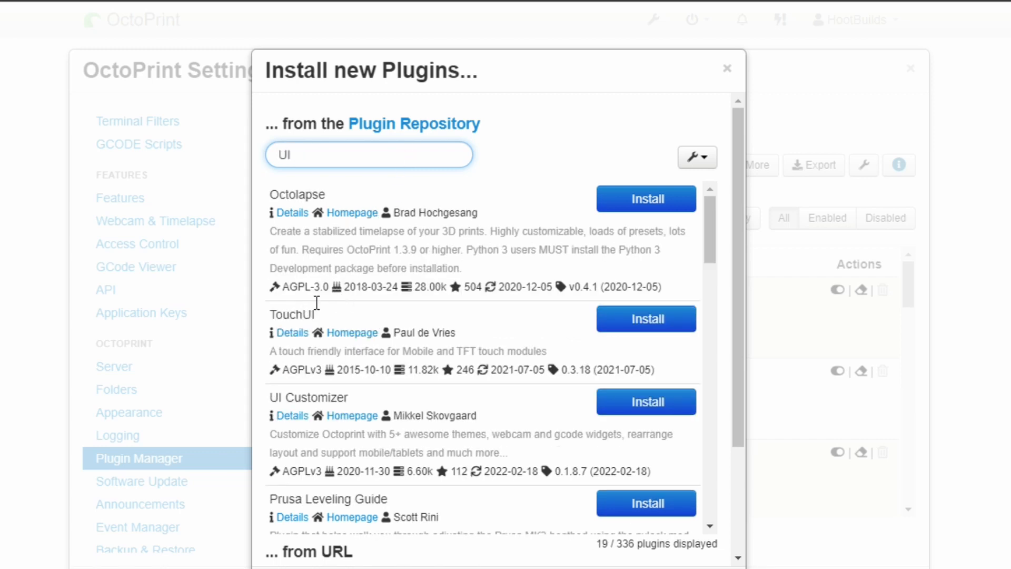
{"action": "double_click", "coordinate": [280, 153]}
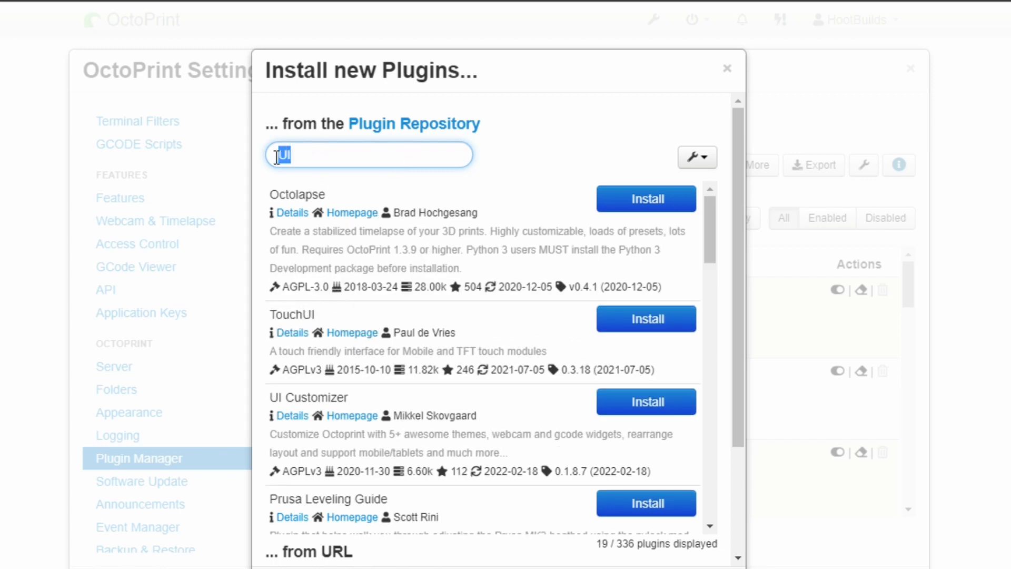
{"action": "type", "text": "Touch"}
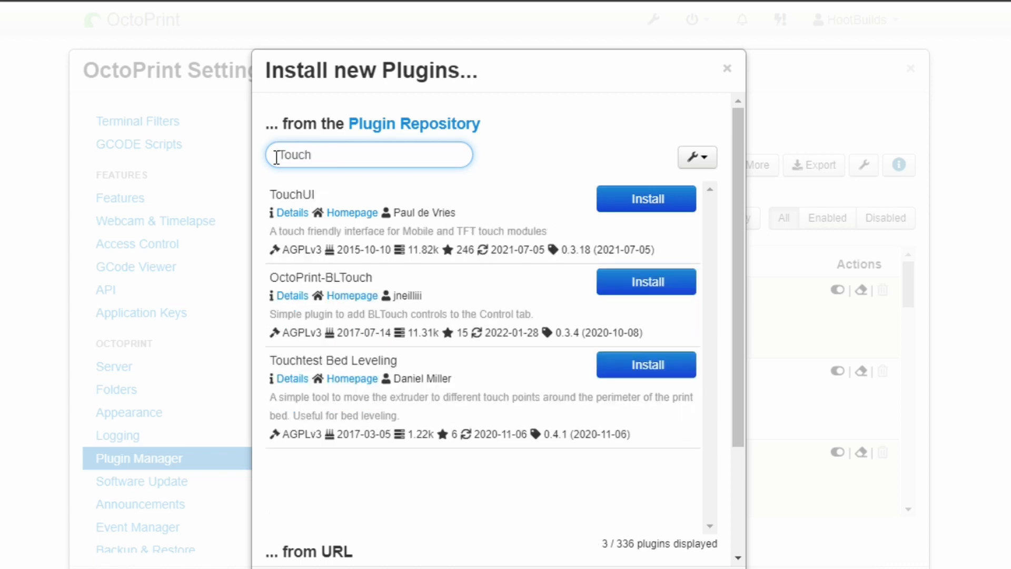
{"action": "type", "text": "UI"}
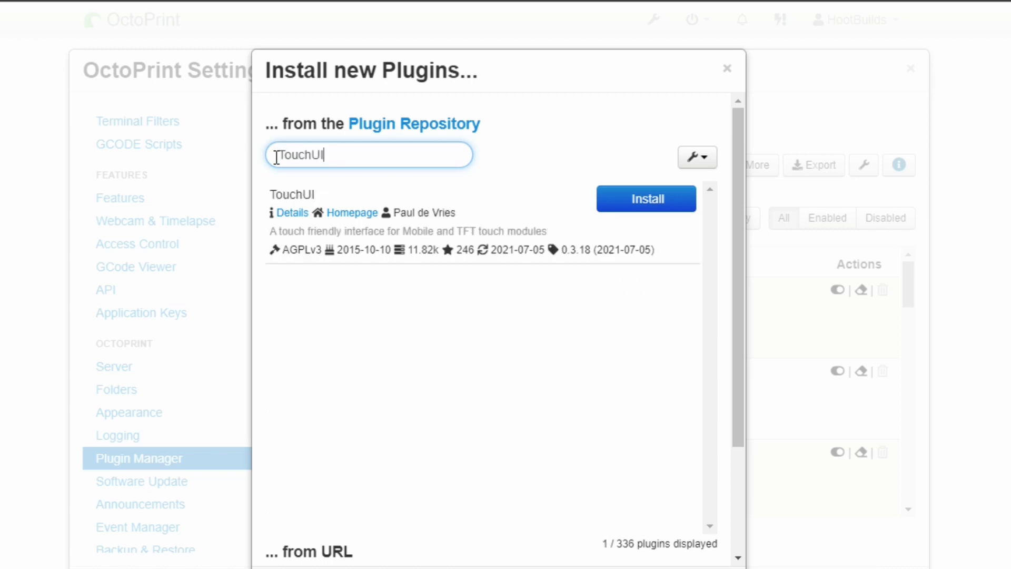
{"action": "mouse_move", "coordinate": [478, 200]}
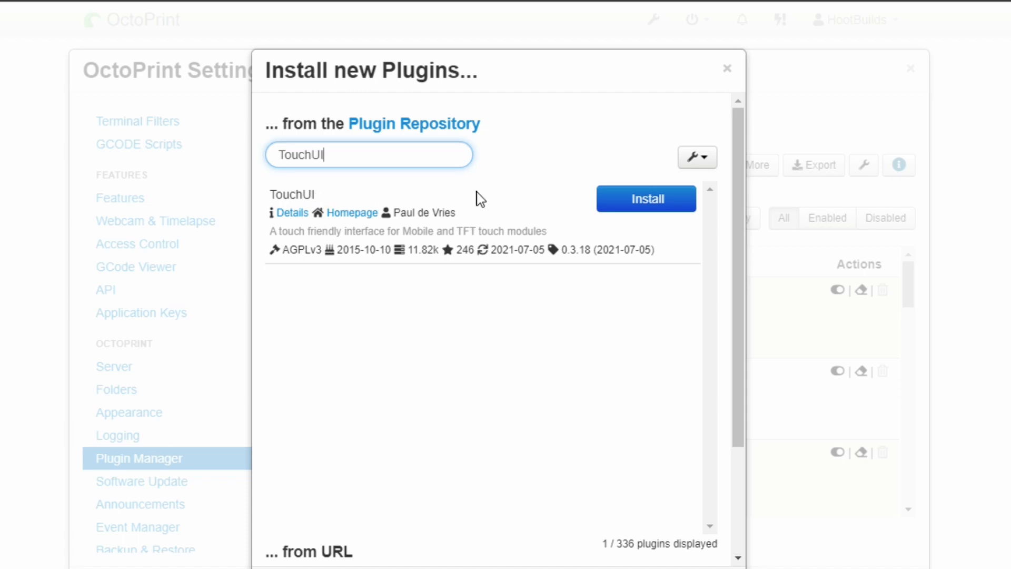
{"action": "left_click", "coordinate": [646, 198]}
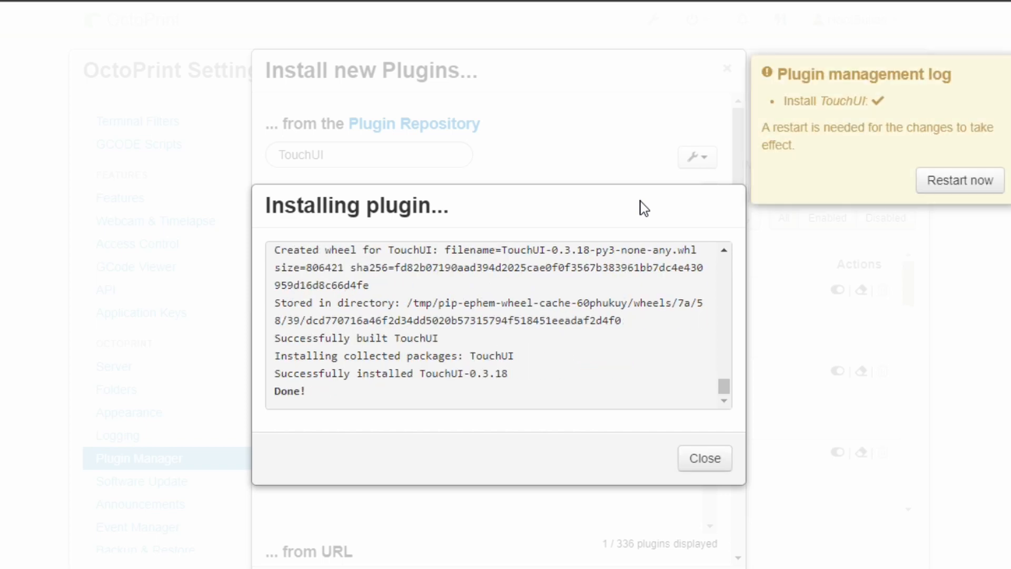
{"action": "mouse_move", "coordinate": [691, 405]}
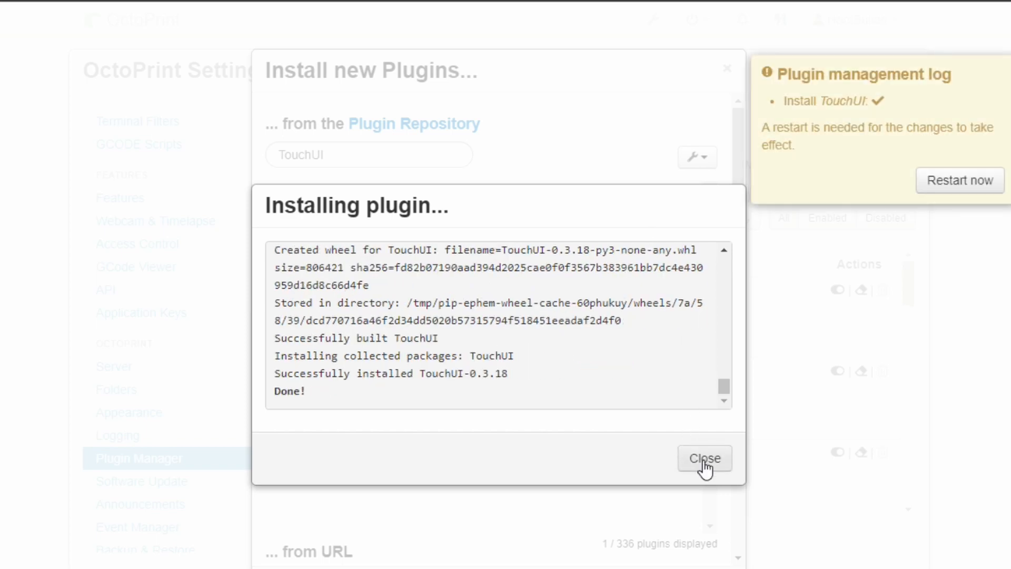
Close the install log and plugin dialog, then restart the OctoPrint server and confirm.
{"action": "left_click", "coordinate": [704, 458]}
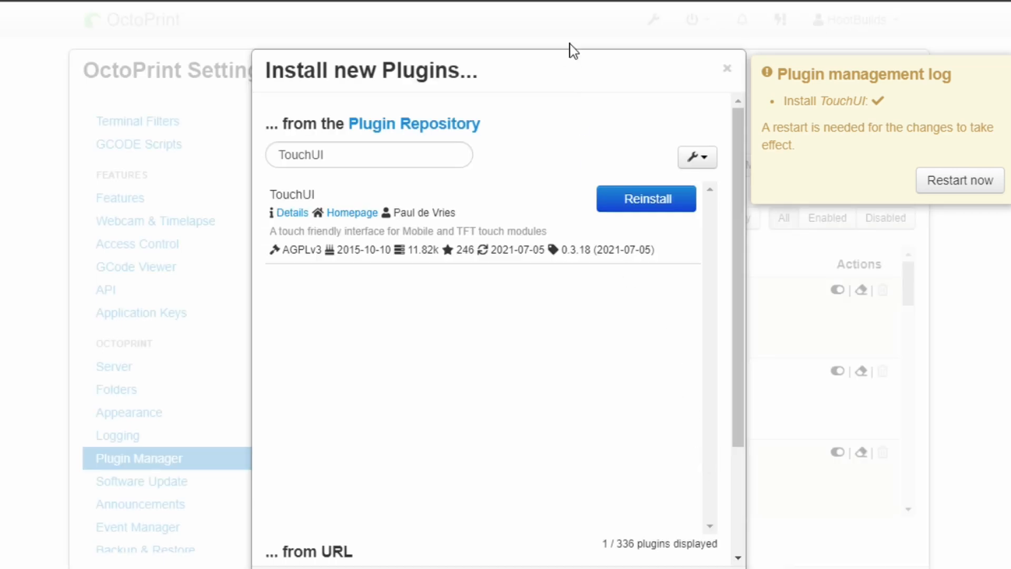
{"action": "left_click", "coordinate": [728, 69]}
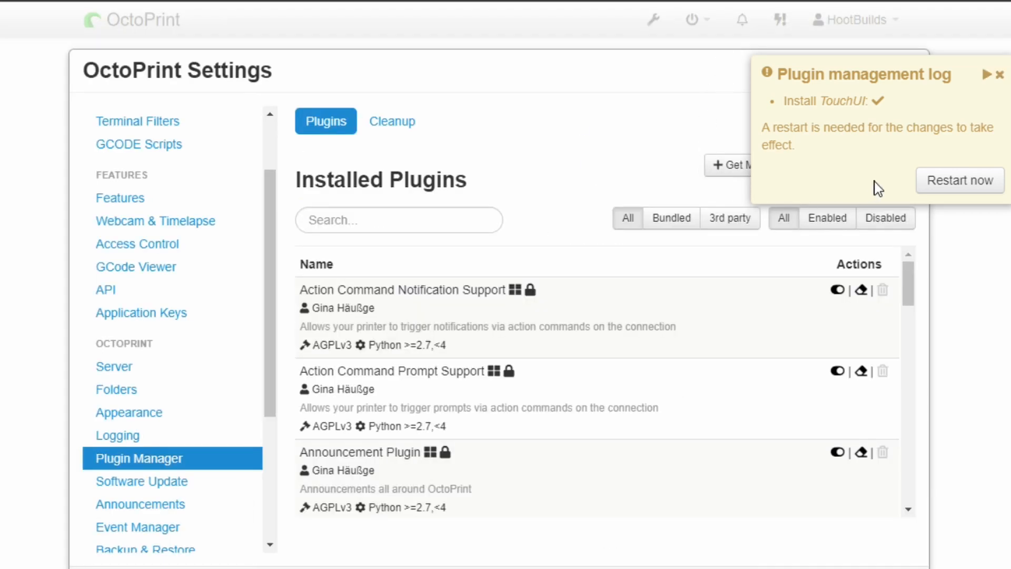
{"action": "left_click", "coordinate": [959, 180]}
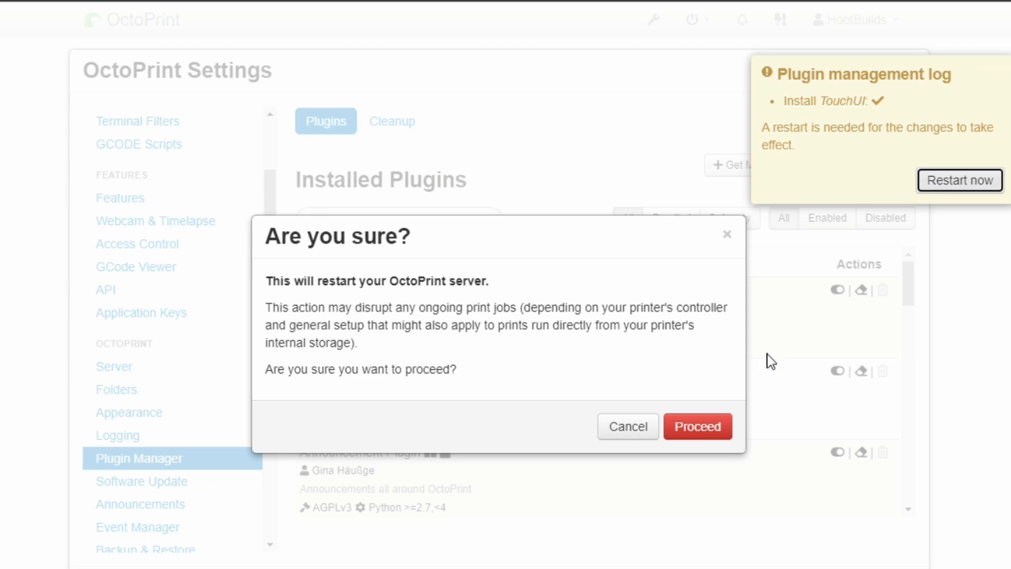
{"action": "left_click", "coordinate": [697, 425]}
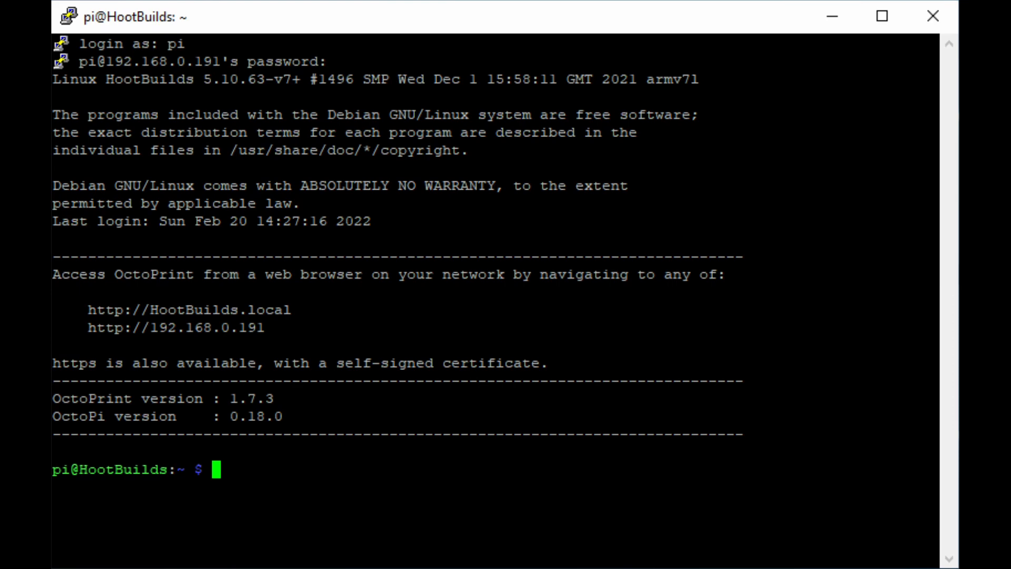
Clone the OctoPrint-TouchUI-autostart repository into ~/TouchUI-autostart/.
{"action": "type", "text": "git clone https://github.com/BillyBlaze/OctoPrint-TouchUI-autostart.git ~/TouchUI-autostart/"}
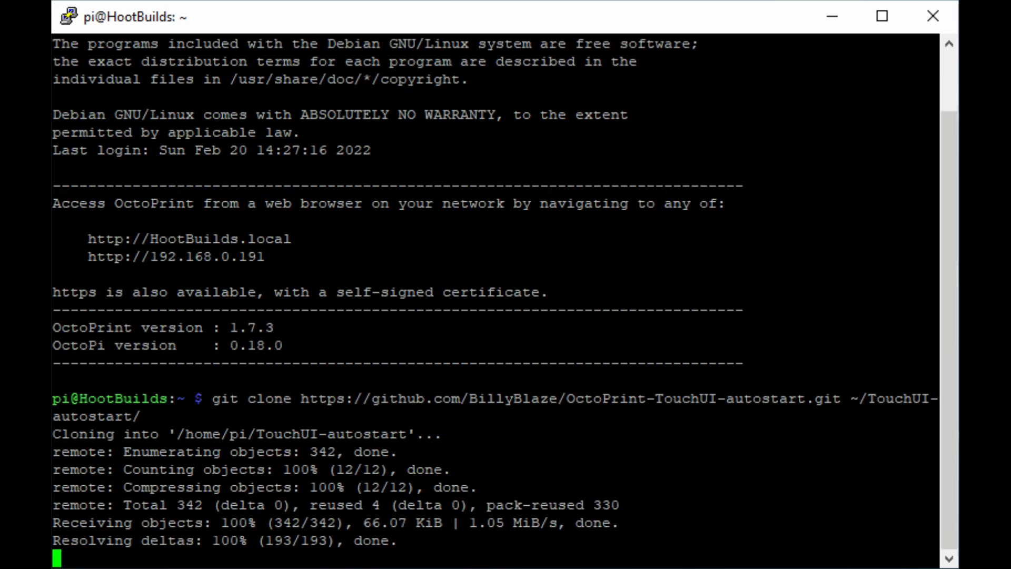
Run sudo ~/TouchUI-autostart/helpers/install to launch the install helper.
{"action": "type", "text": "sudo ~"}
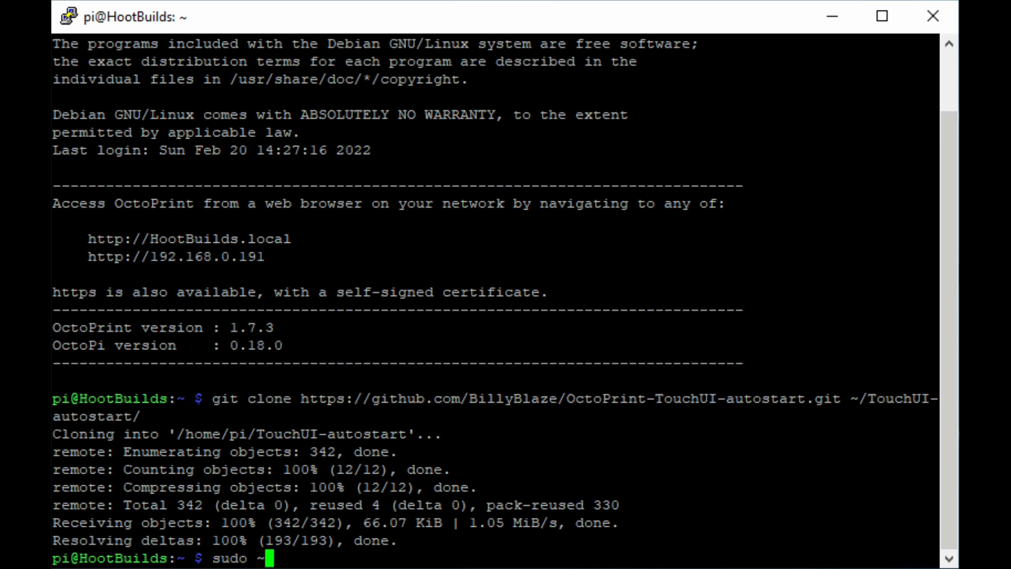
{"action": "type", "text": "/TouchUI"}
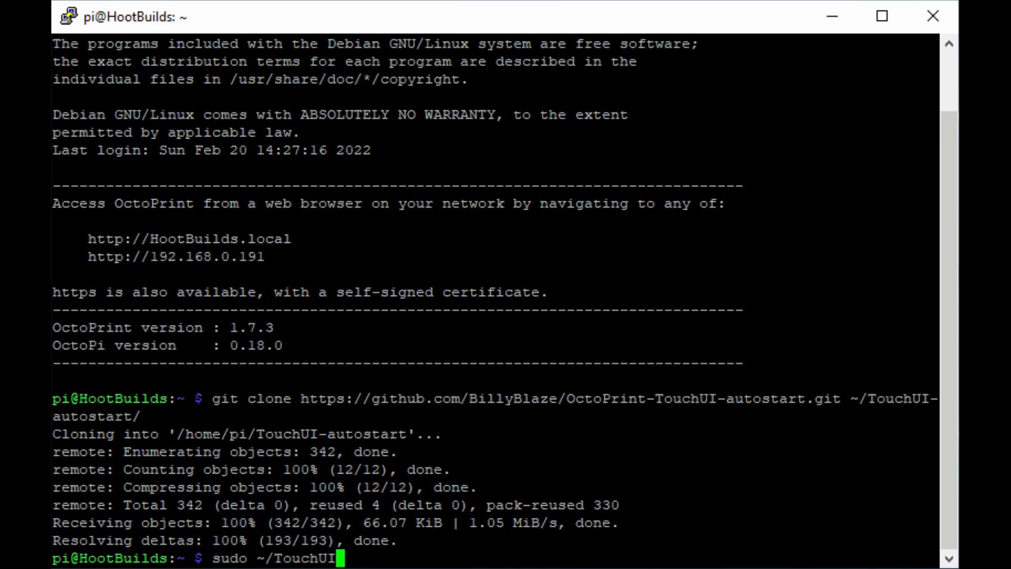
{"action": "type", "text": "-autostart/helpers/"}
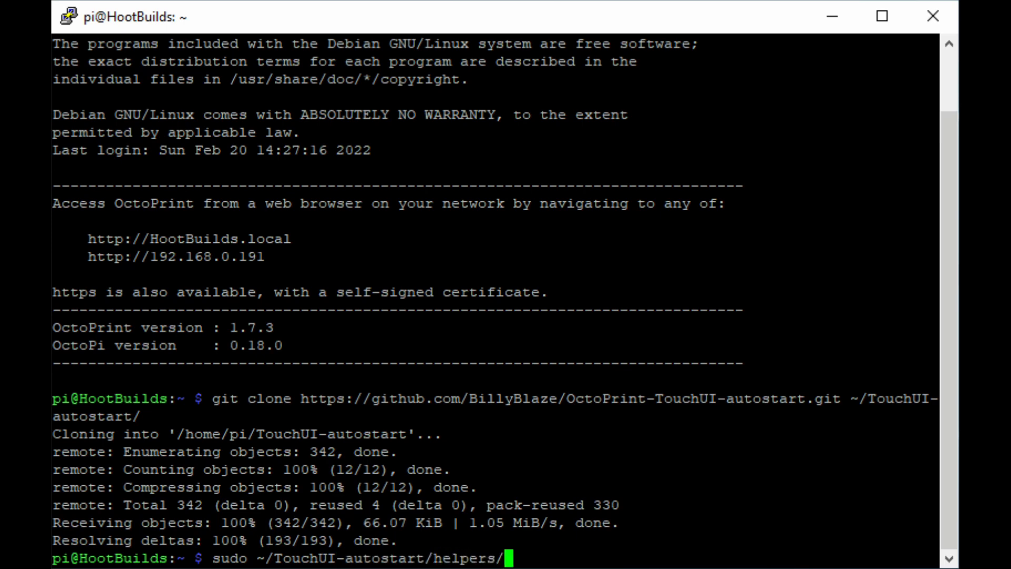
{"action": "type", "text": "install"}
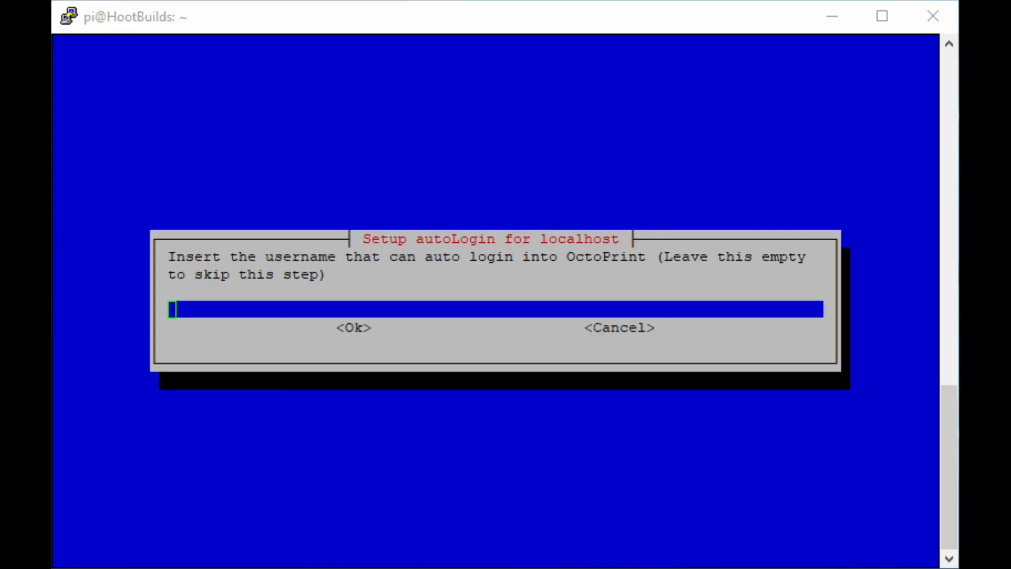
Enter the OctoPrint username 'Hoo' for localhost autoLogin and confirm with <Ok>.
{"action": "type", "text": "HootBuilds"}
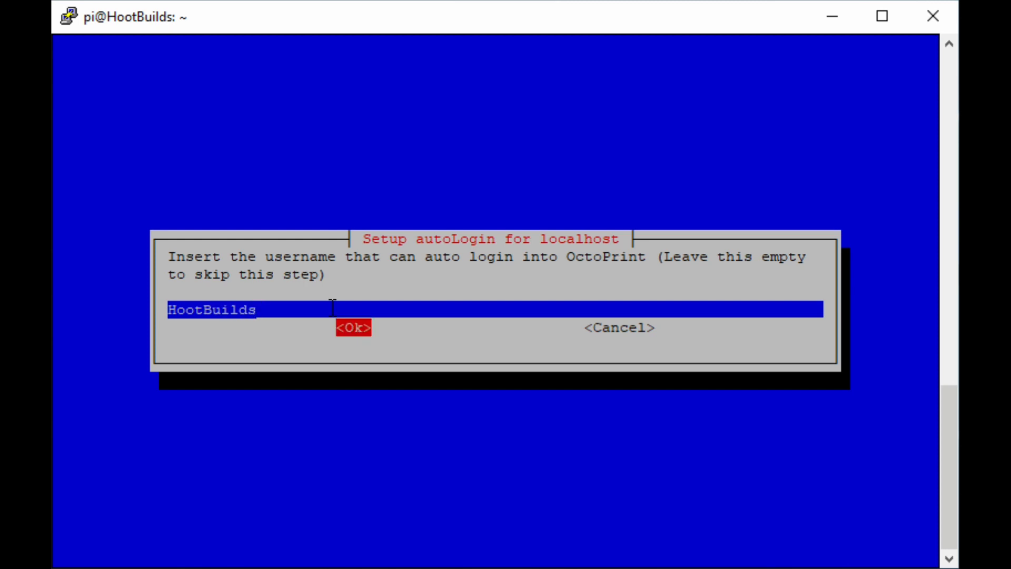
{"action": "left_click", "coordinate": [354, 328]}
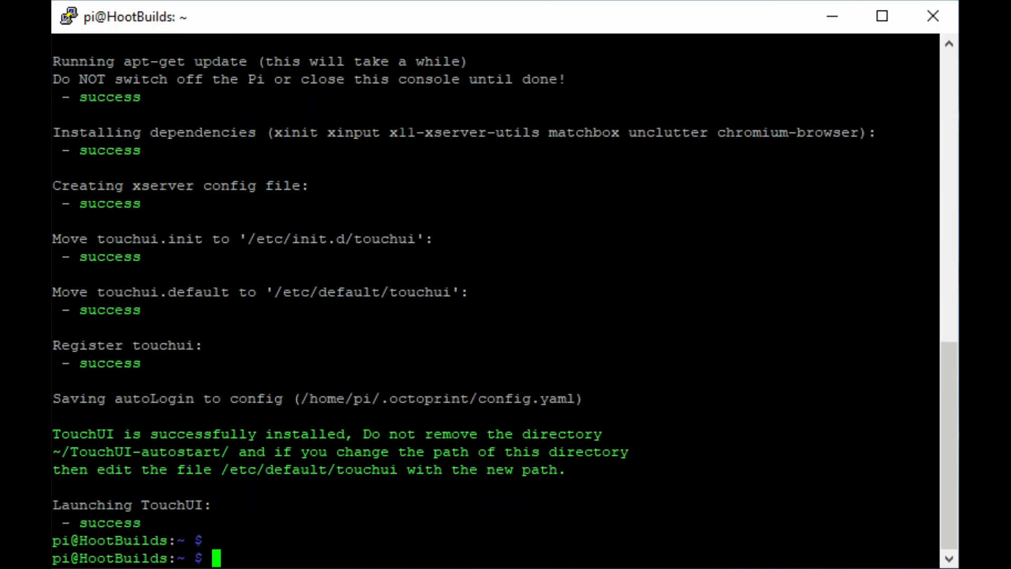
Begin the sudo shutdown command at the shell prompt after installation succeeds.
{"action": "type", "text": "sudo shut"}
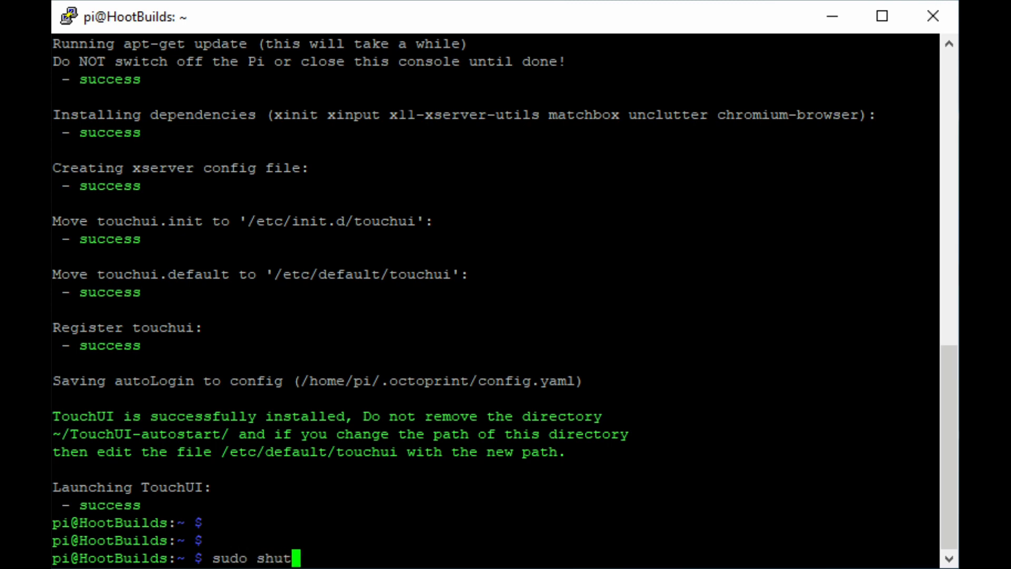